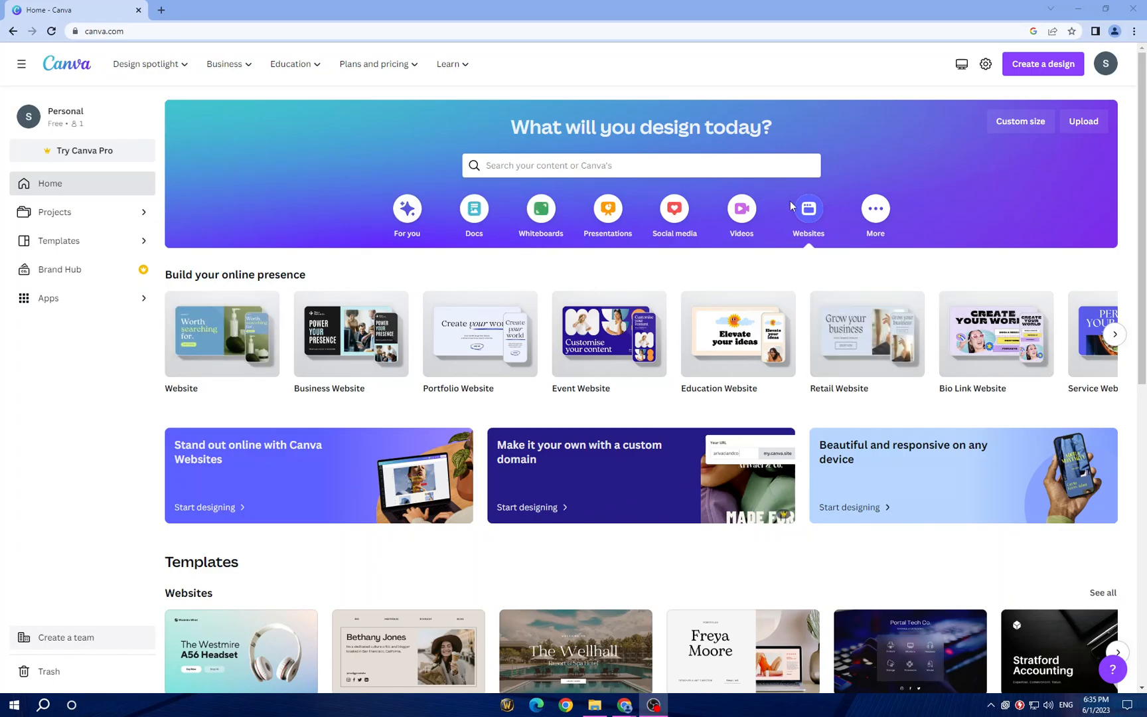
{"action": "mouse_move", "coordinate": [780, 212]}
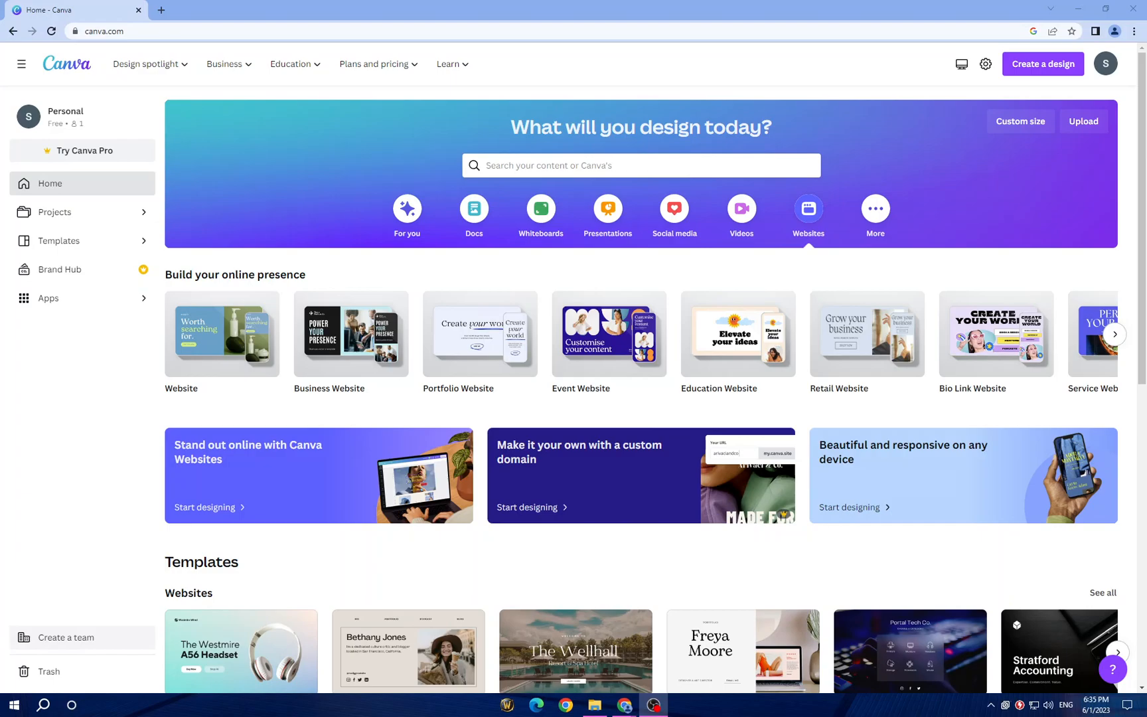
{"action": "mouse_move", "coordinate": [737, 335]}
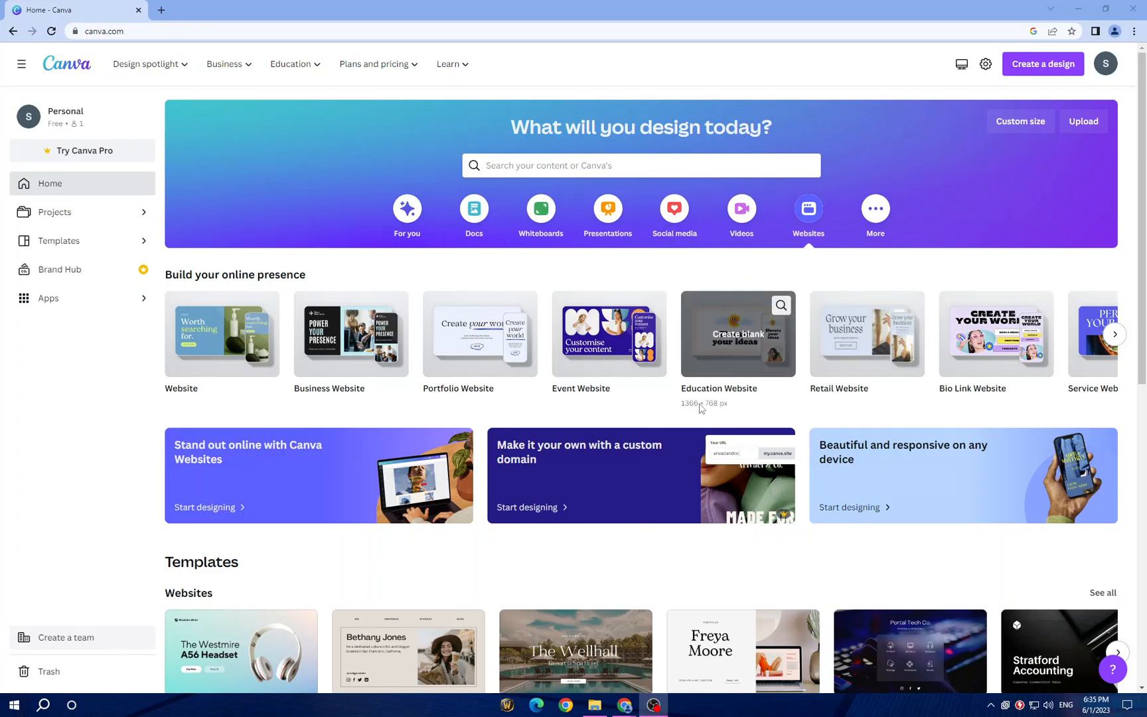
{"action": "mouse_move", "coordinate": [729, 406]}
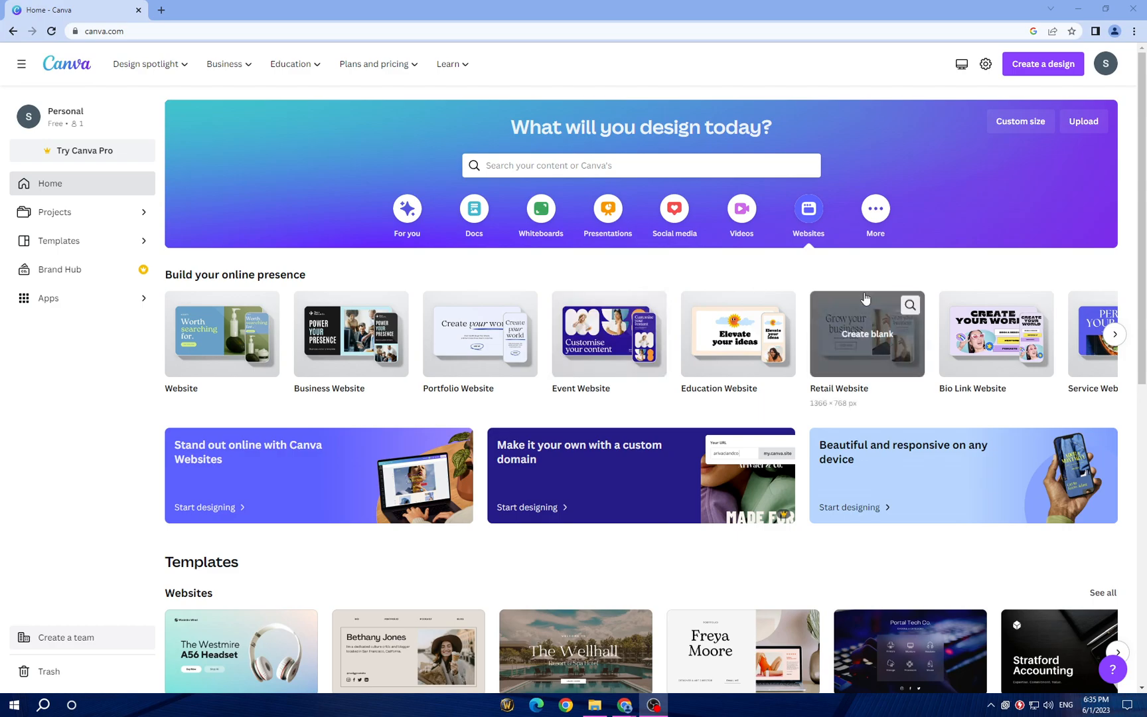
{"action": "mouse_move", "coordinate": [1095, 91]}
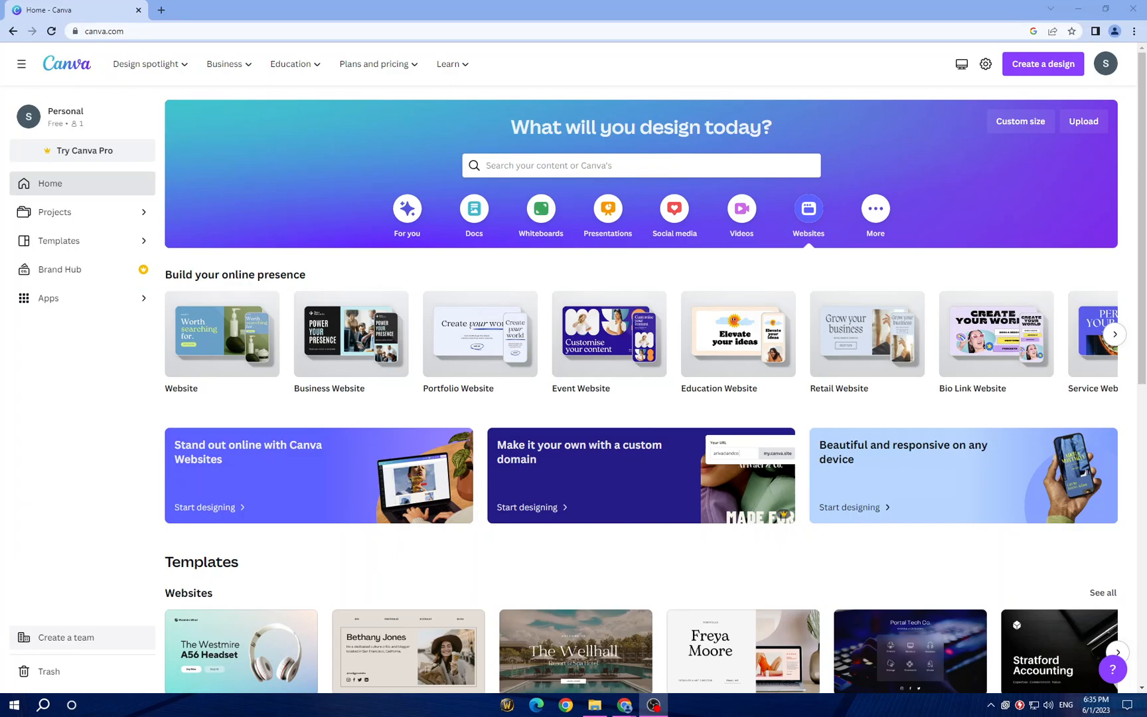
{"action": "mouse_move", "coordinate": [221, 335]}
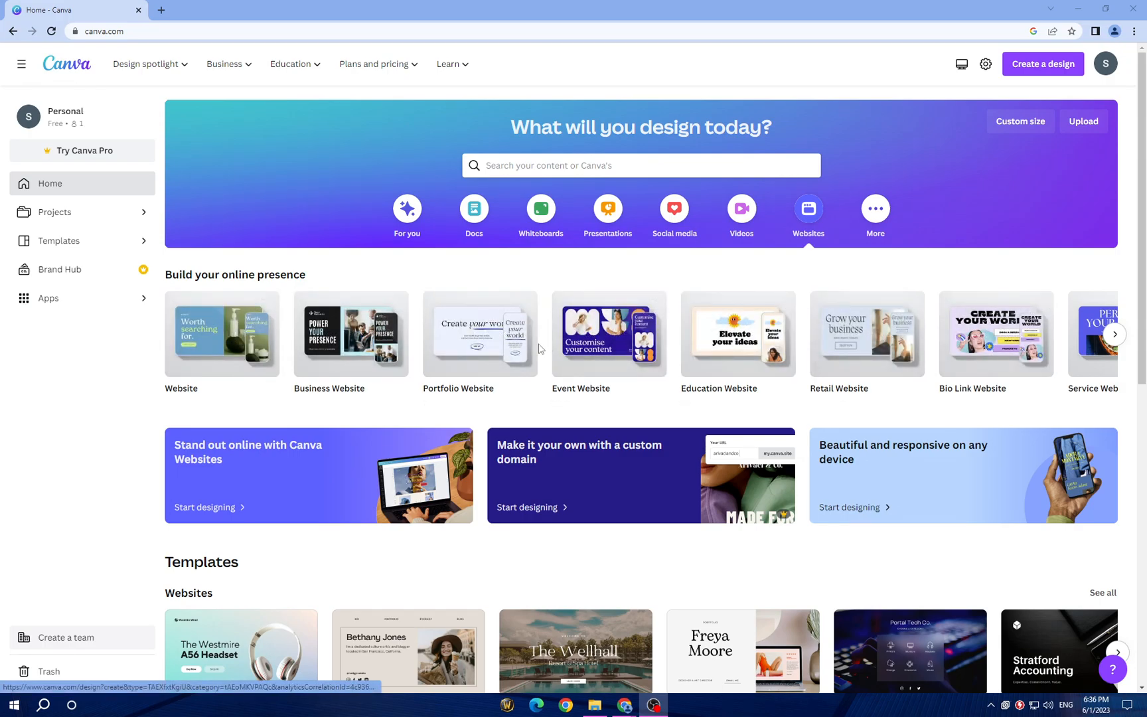
{"action": "mouse_move", "coordinate": [608, 333]}
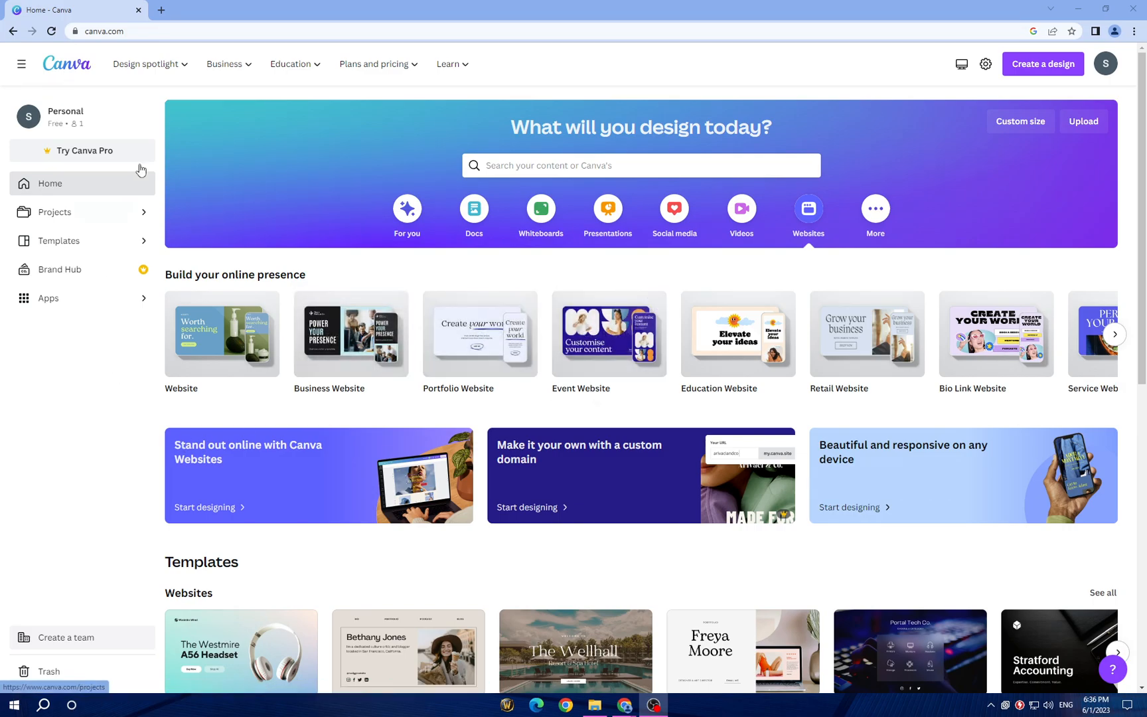
{"action": "mouse_move", "coordinate": [81, 230]}
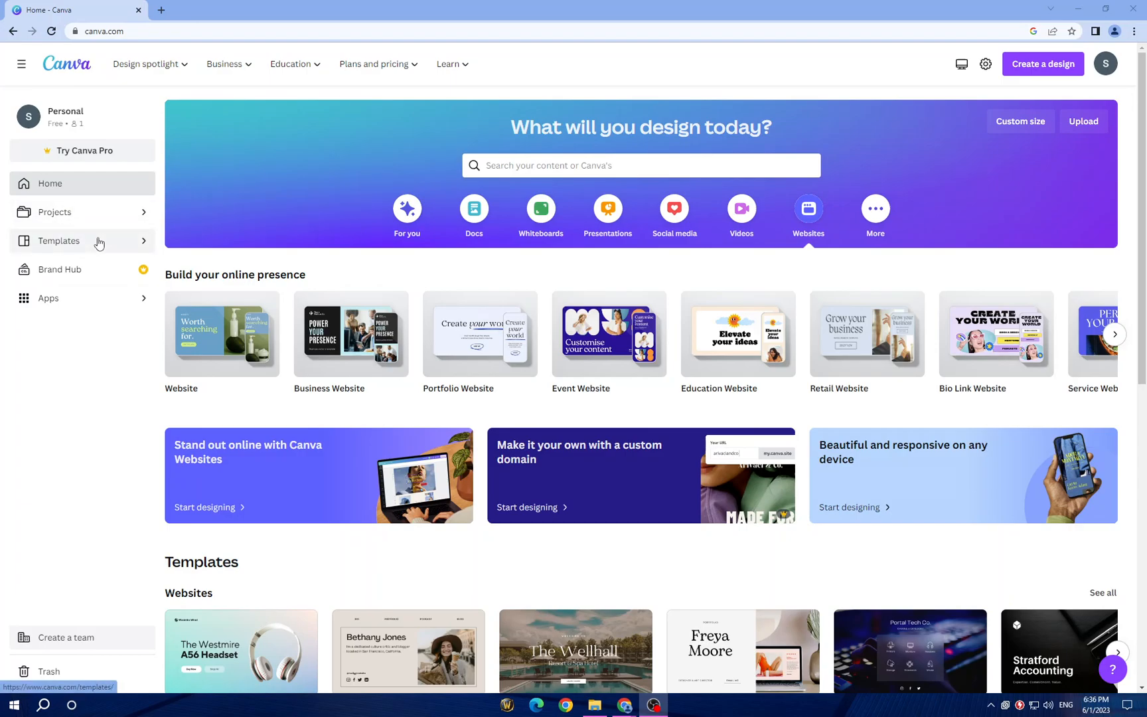
{"action": "mouse_move", "coordinate": [96, 304]}
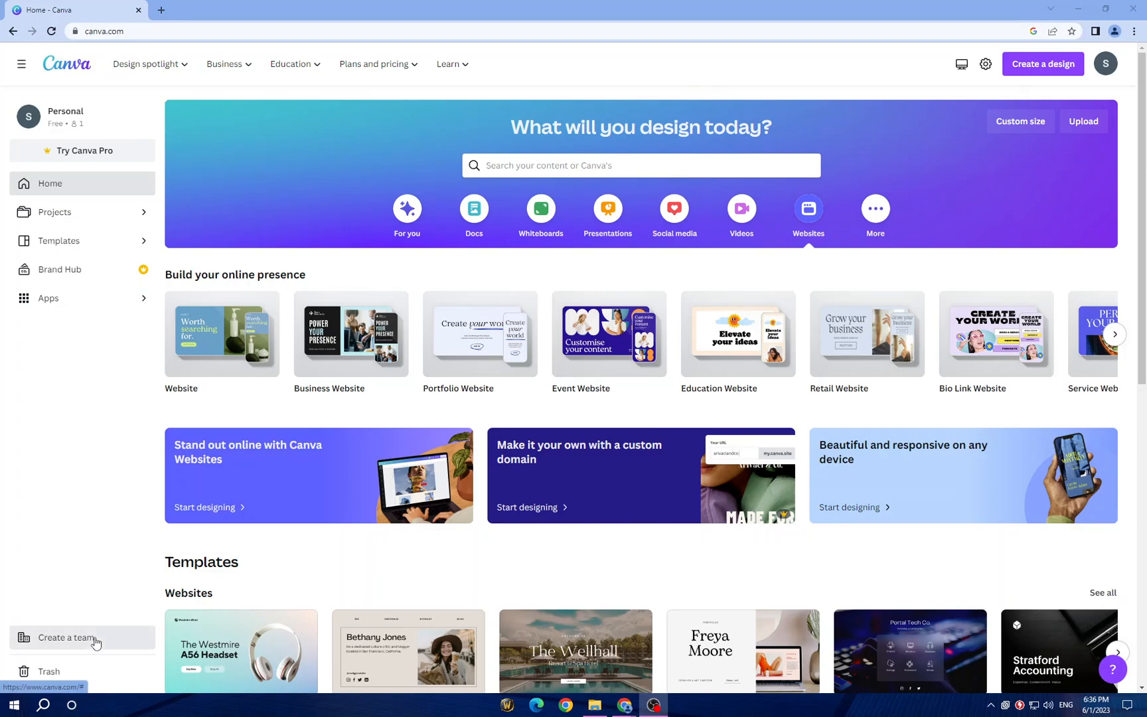
{"action": "mouse_move", "coordinate": [49, 671]}
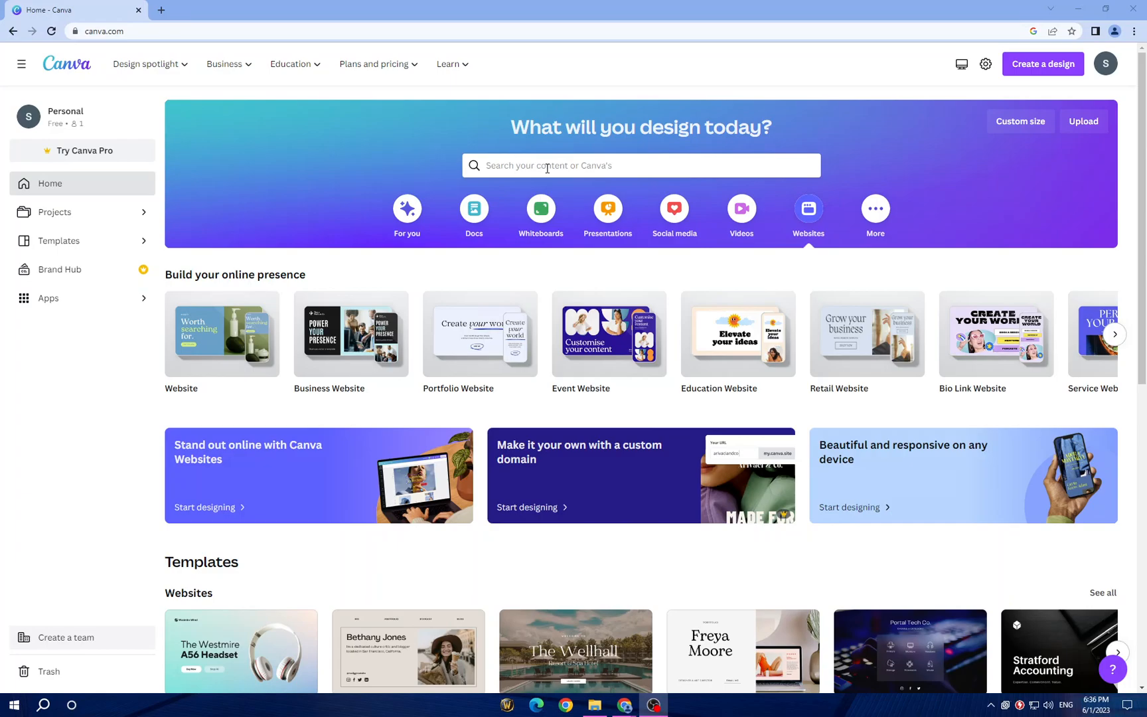
Create a blank Event Website design from the Event Website card.
{"action": "left_click", "coordinate": [641, 166]}
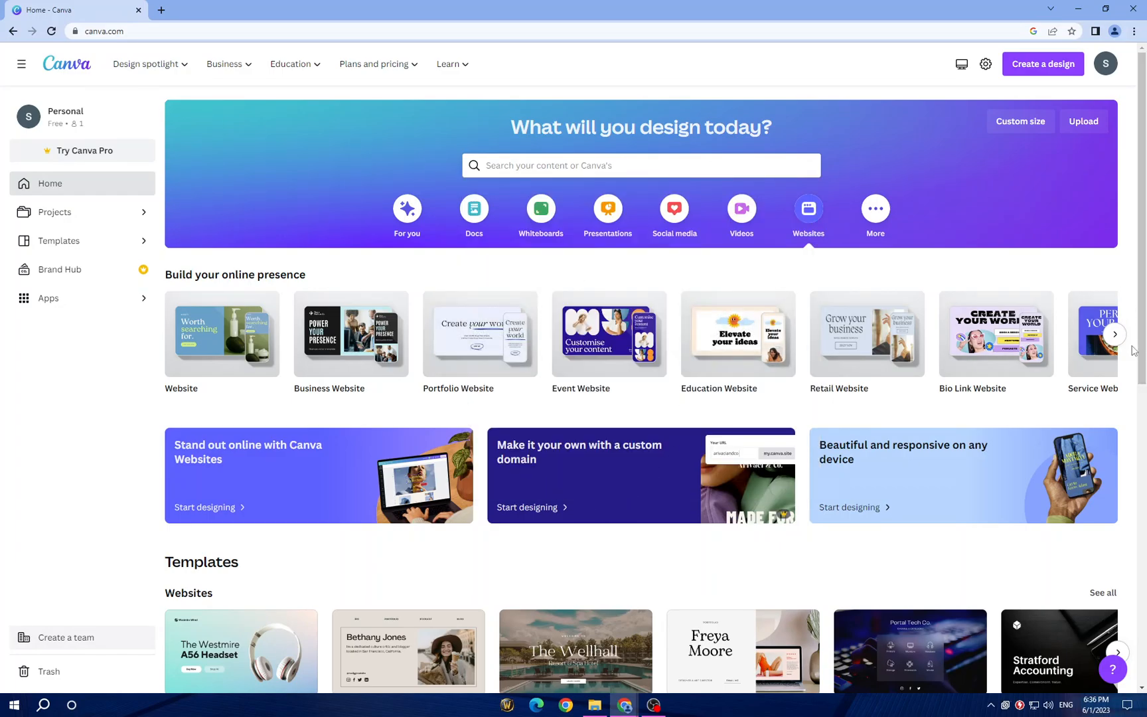
{"action": "mouse_move", "coordinate": [1115, 334]}
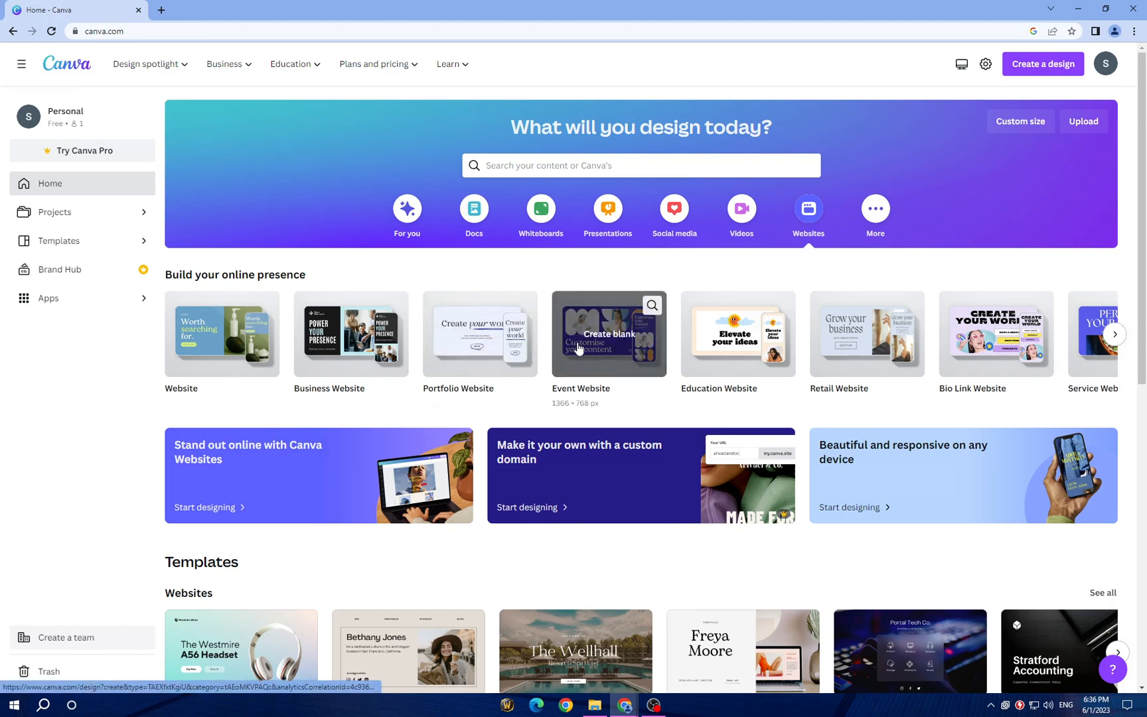
{"action": "left_click", "coordinate": [608, 333]}
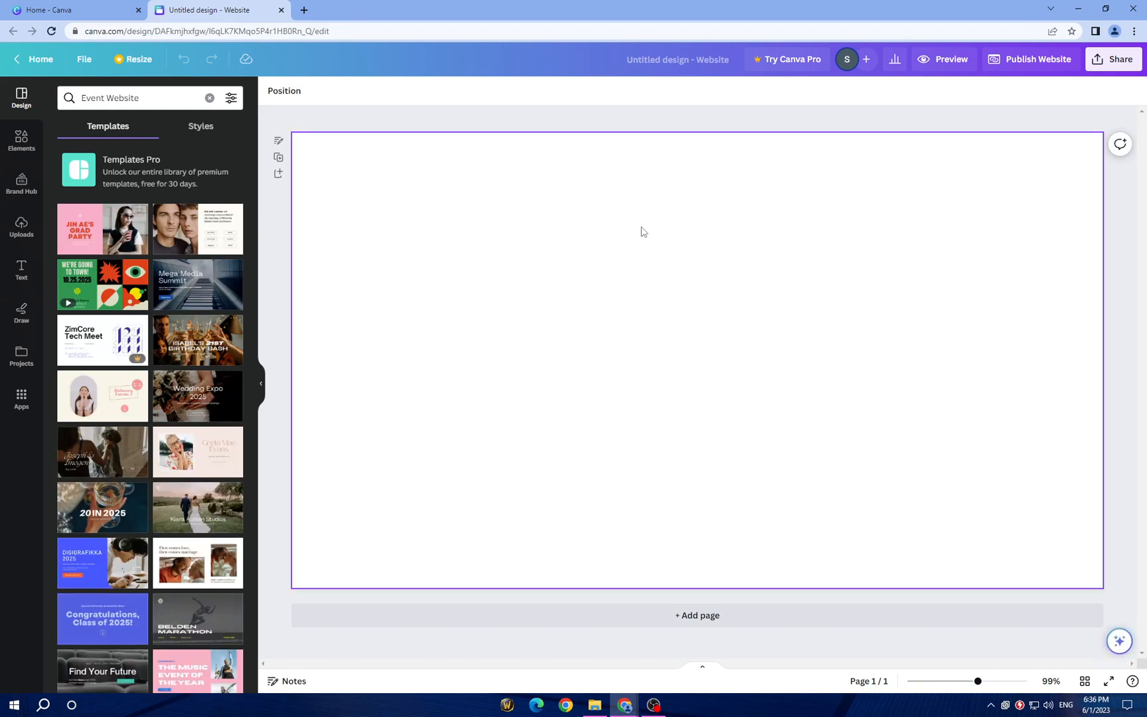
{"action": "mouse_move", "coordinate": [656, 369]}
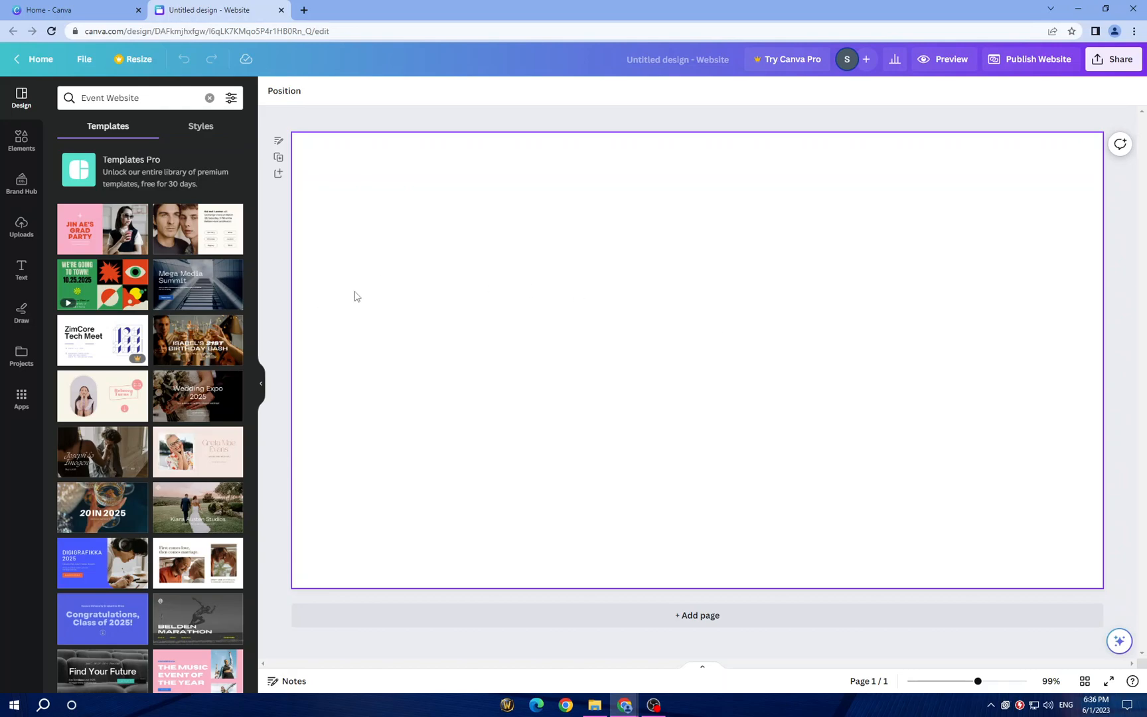
{"action": "mouse_move", "coordinate": [766, 384]}
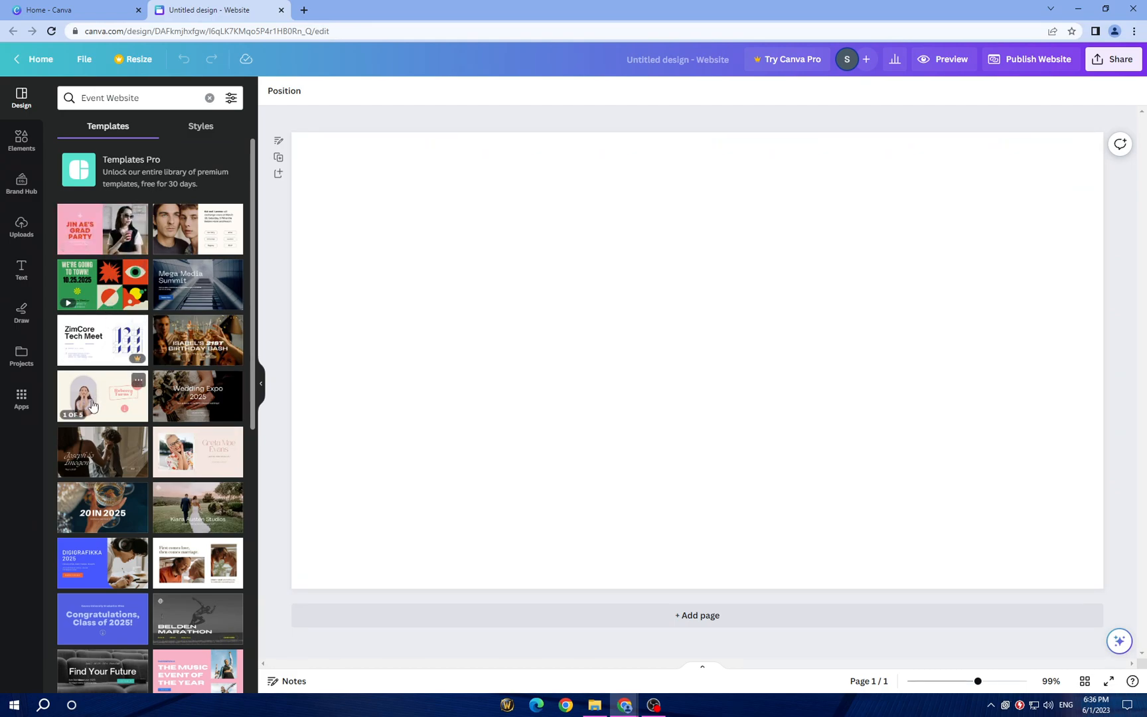
{"action": "mouse_move", "coordinate": [140, 330]}
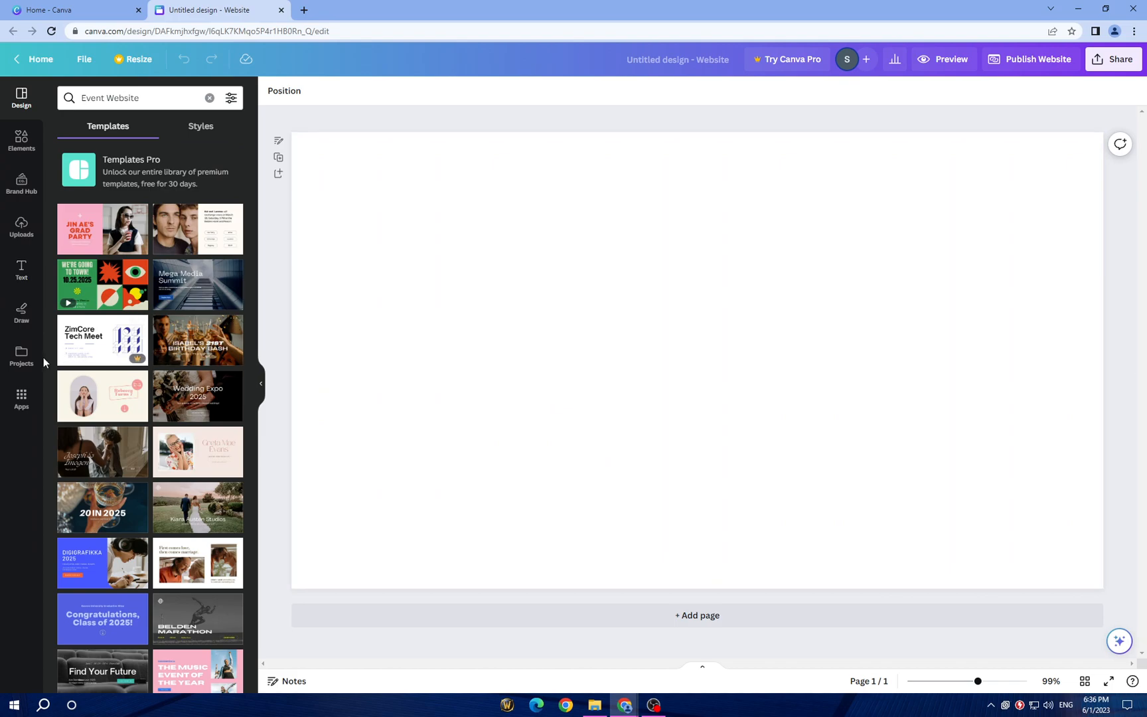
{"action": "mouse_move", "coordinate": [102, 395]}
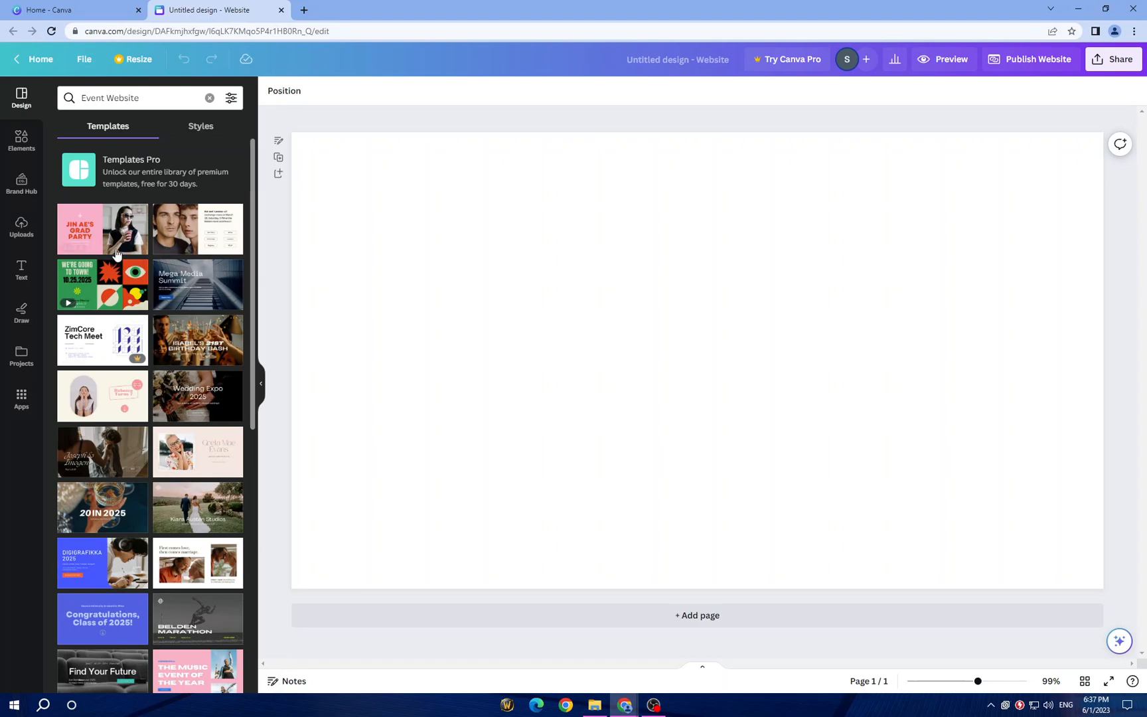
Apply all five pages of the Jin Ae's Grad Party pink-and-red template.
{"action": "left_click", "coordinate": [103, 228]}
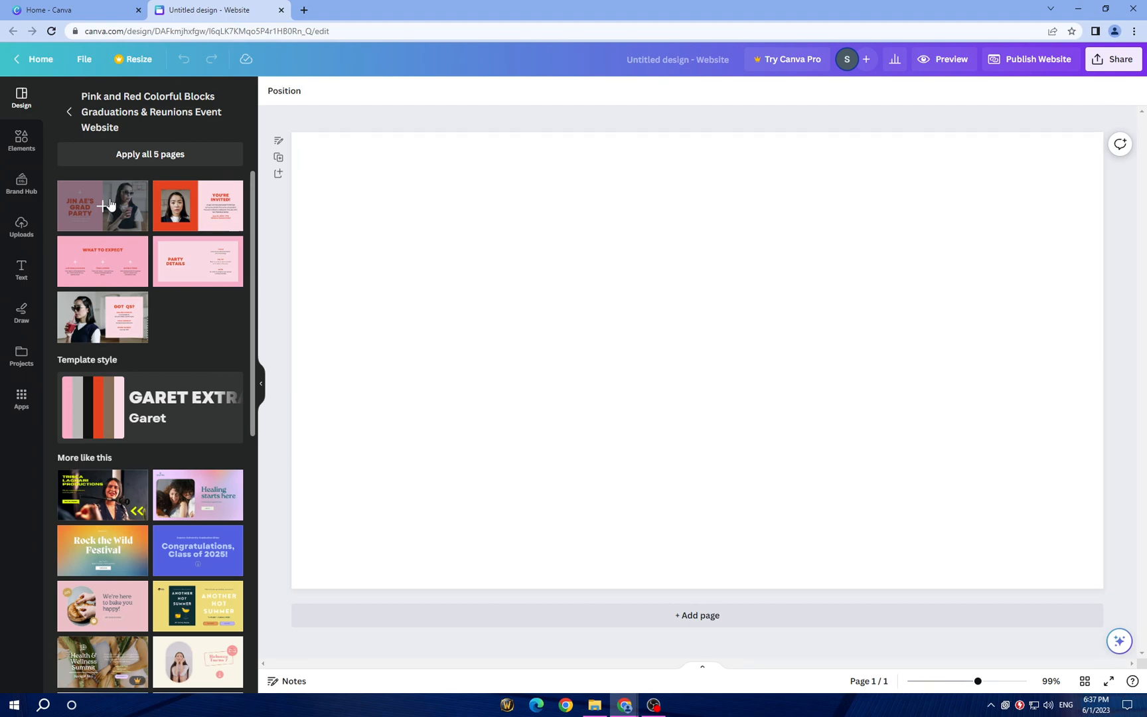
{"action": "mouse_move", "coordinate": [107, 199]}
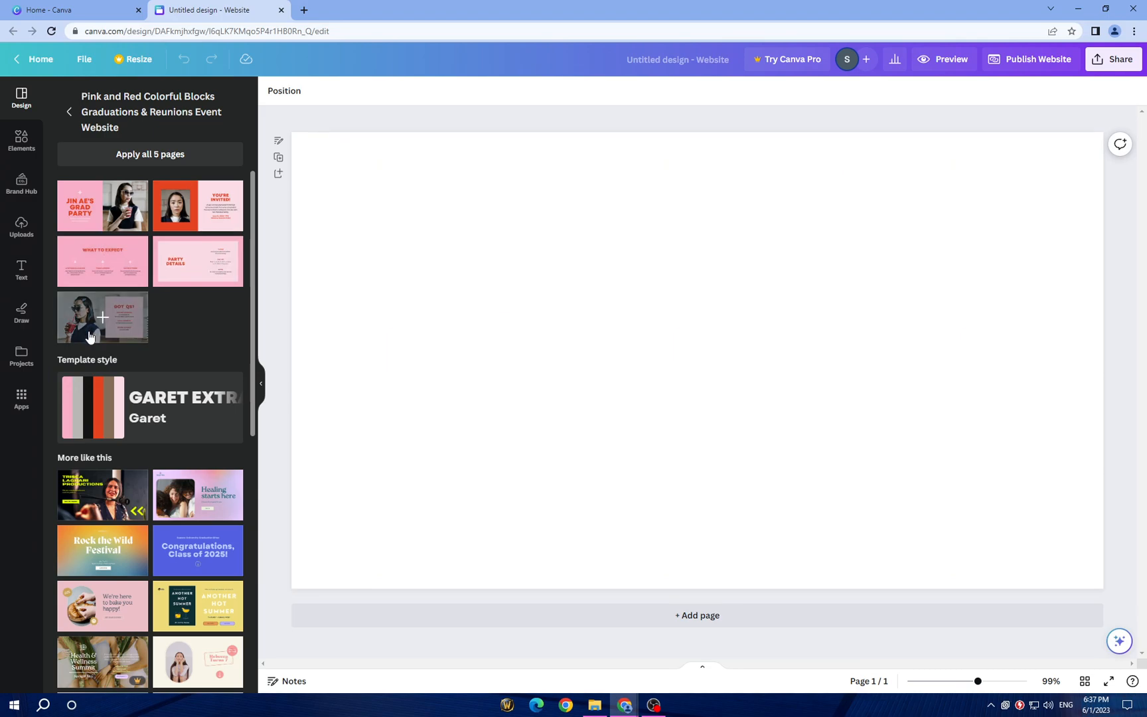
{"action": "left_click", "coordinate": [102, 206]}
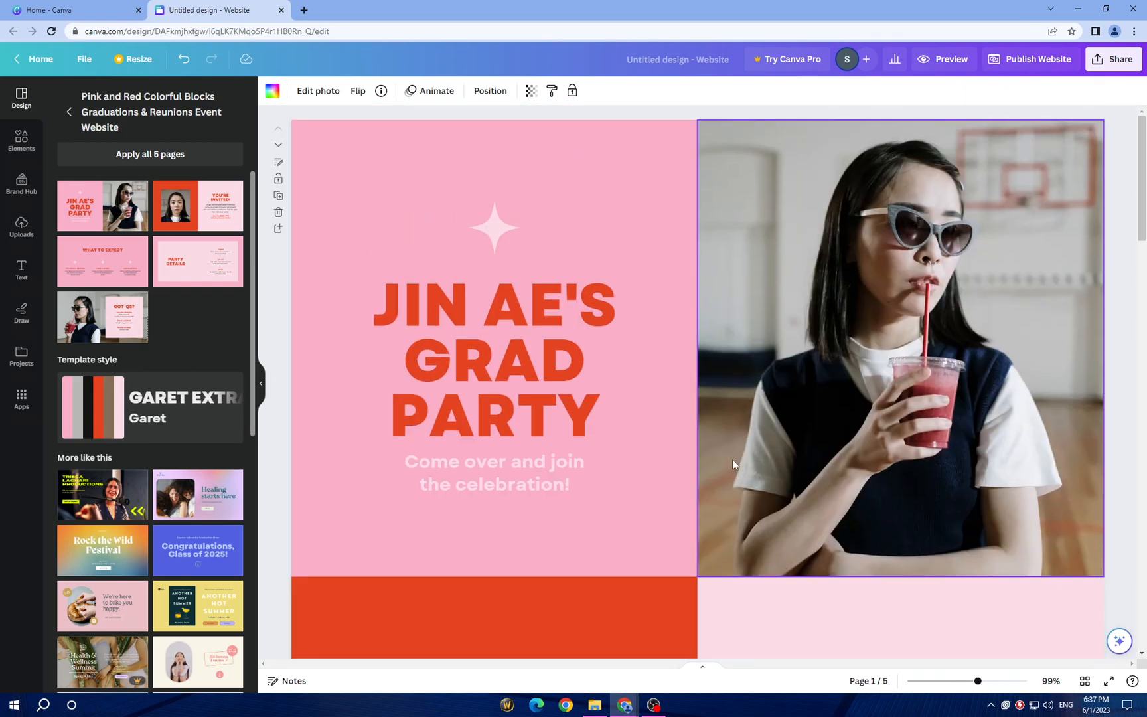
Inspect the applied template, selecting the girl's photo and the YOU'RE INVITED page while scrolling pages 1–3.
{"action": "left_click", "coordinate": [493, 418]}
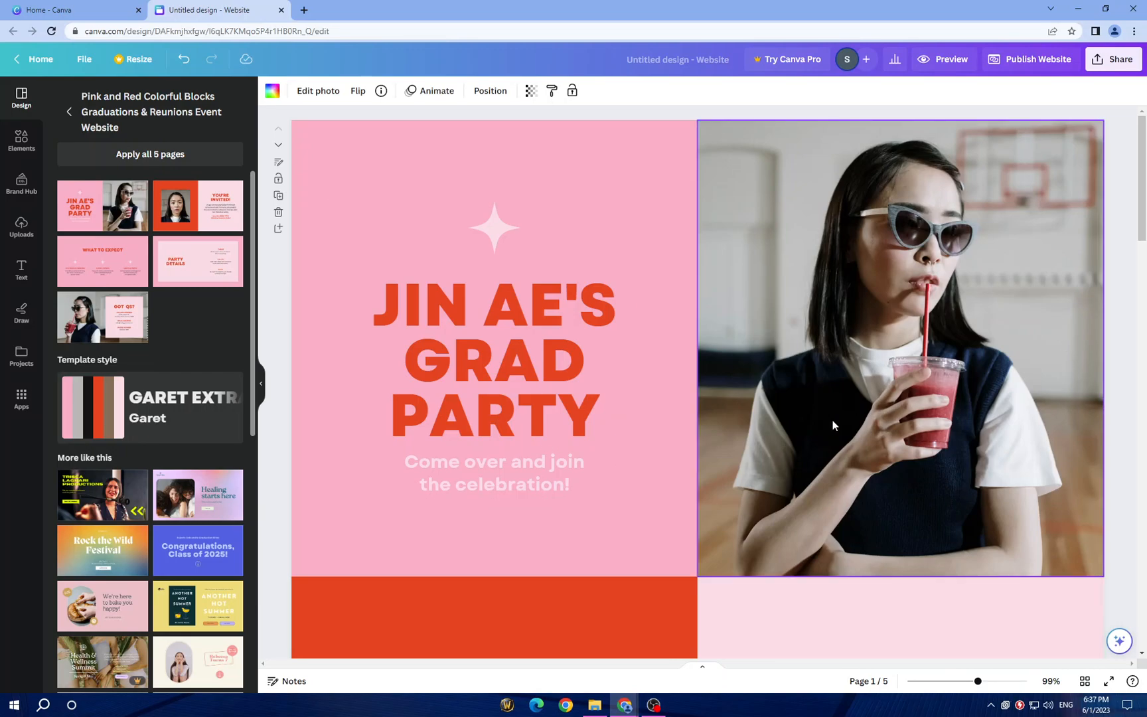
{"action": "left_click", "coordinate": [501, 367]}
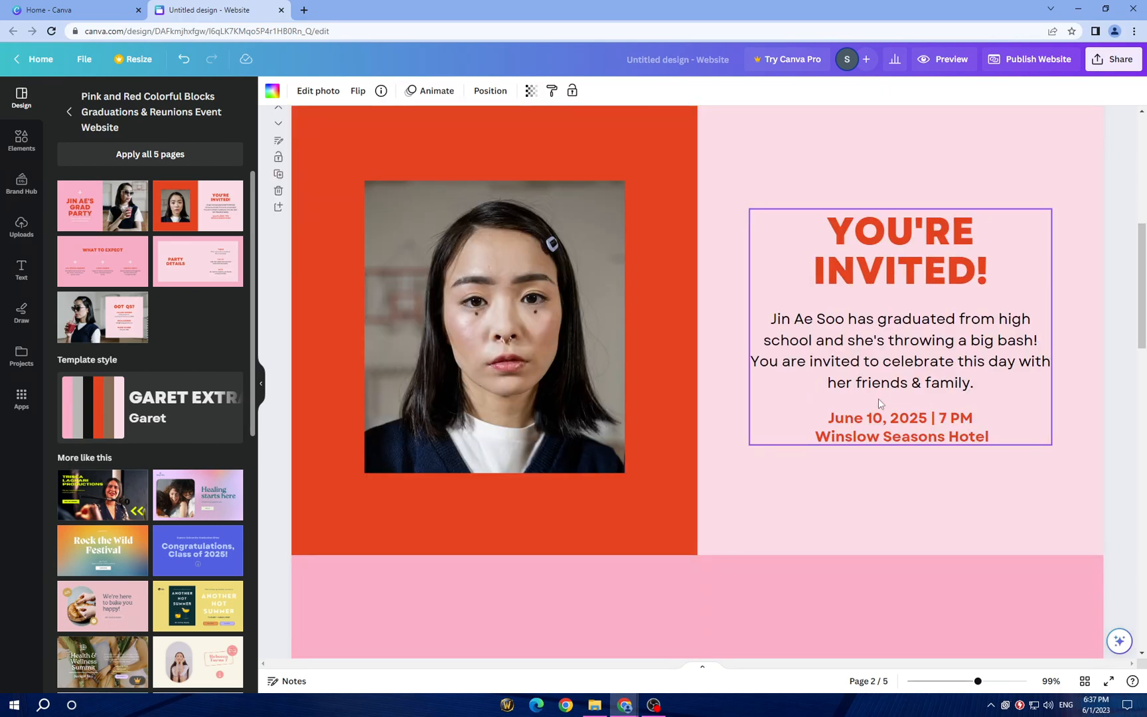
{"action": "scroll", "scroll_direction": "down", "scroll_amount": 3}
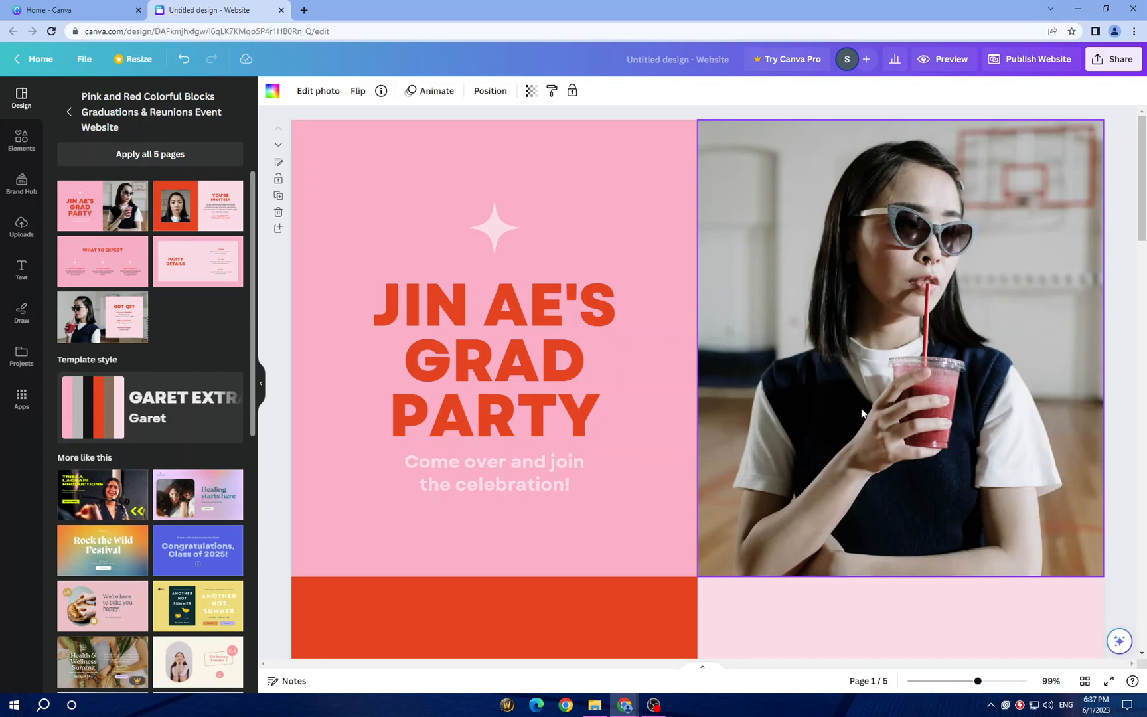
{"action": "scroll", "scroll_direction": "down", "scroll_amount": 3}
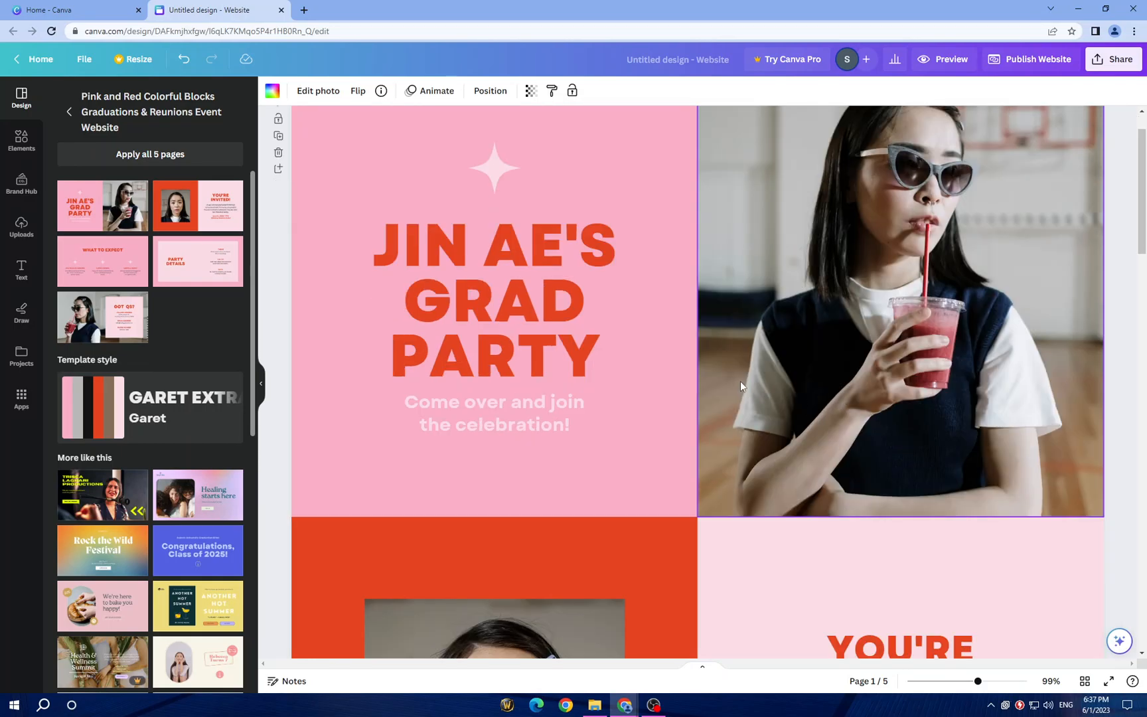
{"action": "left_click", "coordinate": [494, 300]}
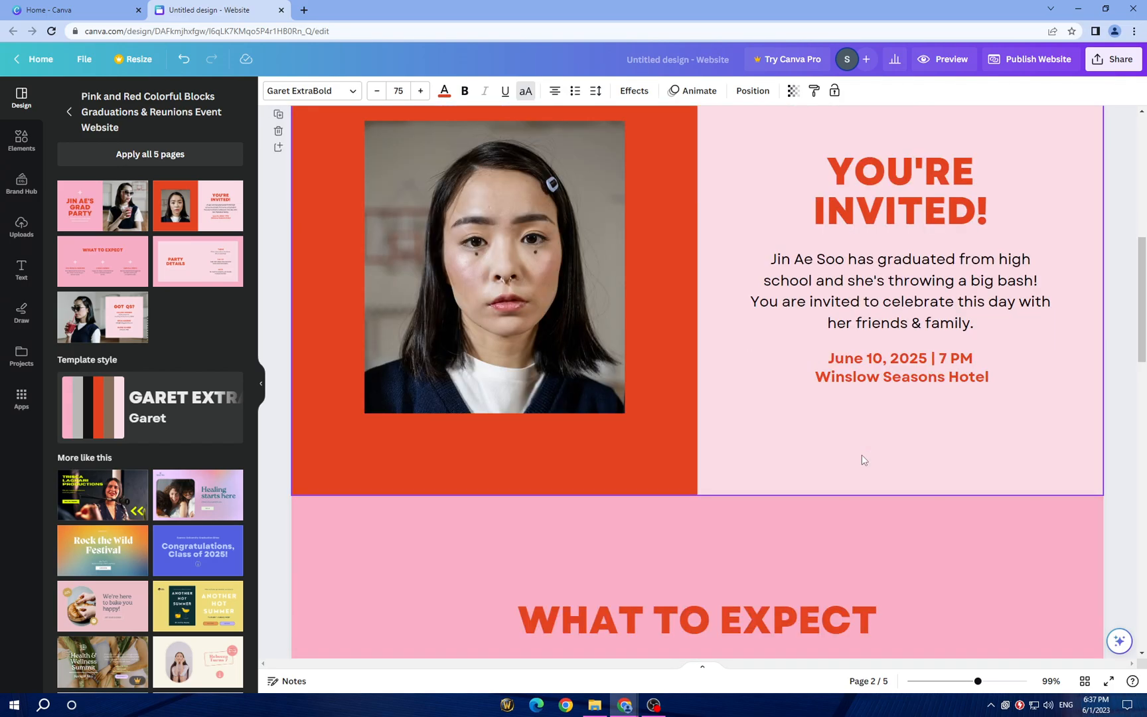
{"action": "scroll", "scroll_direction": "down", "scroll_amount": 3}
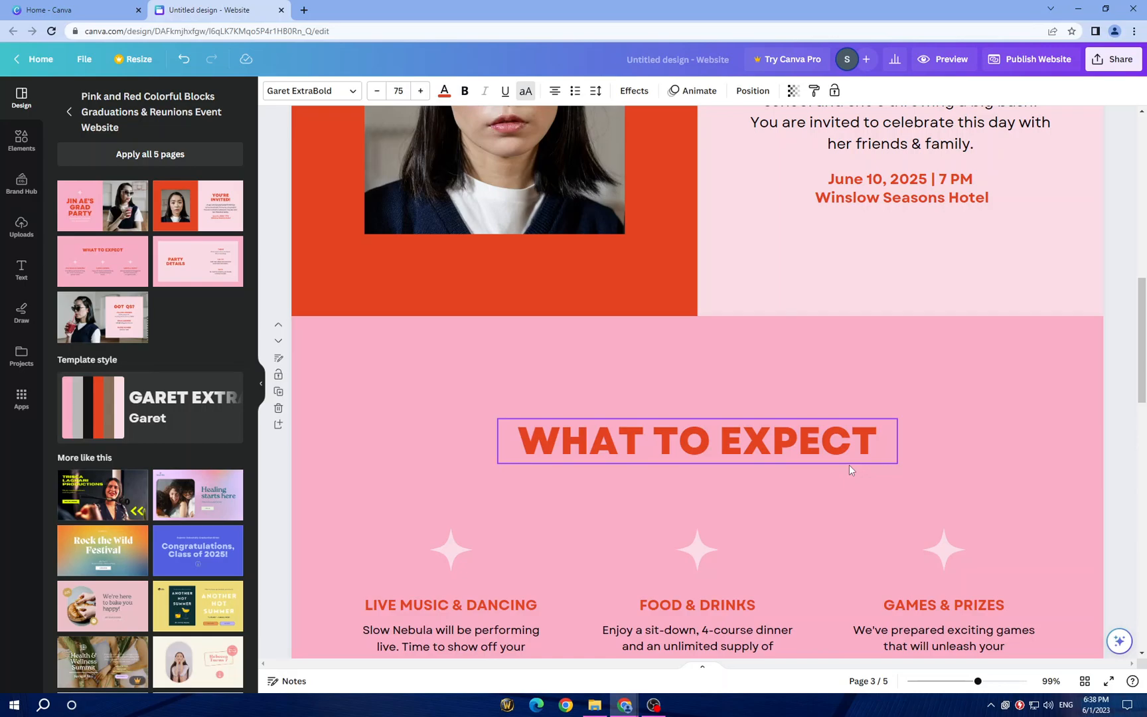
{"action": "scroll", "scroll_direction": "down", "scroll_amount": 3}
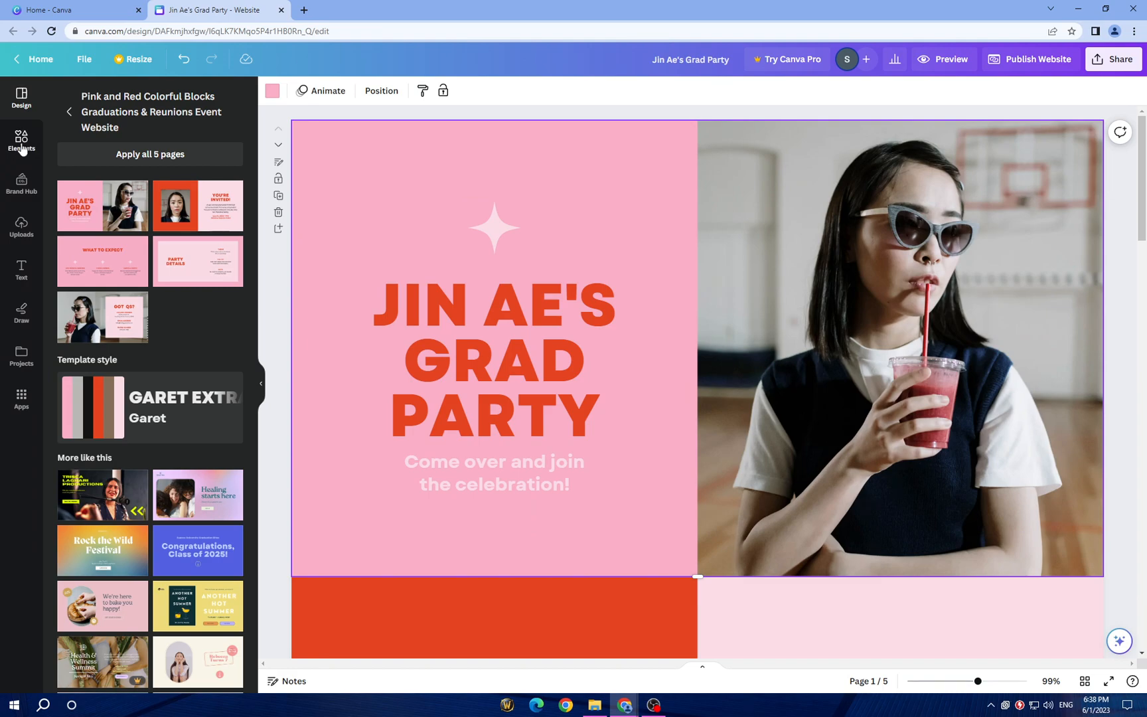
Clear the Jin Ae's Grad Party heading text, leaving the first page's title box empty.
{"action": "left_click", "coordinate": [22, 141]}
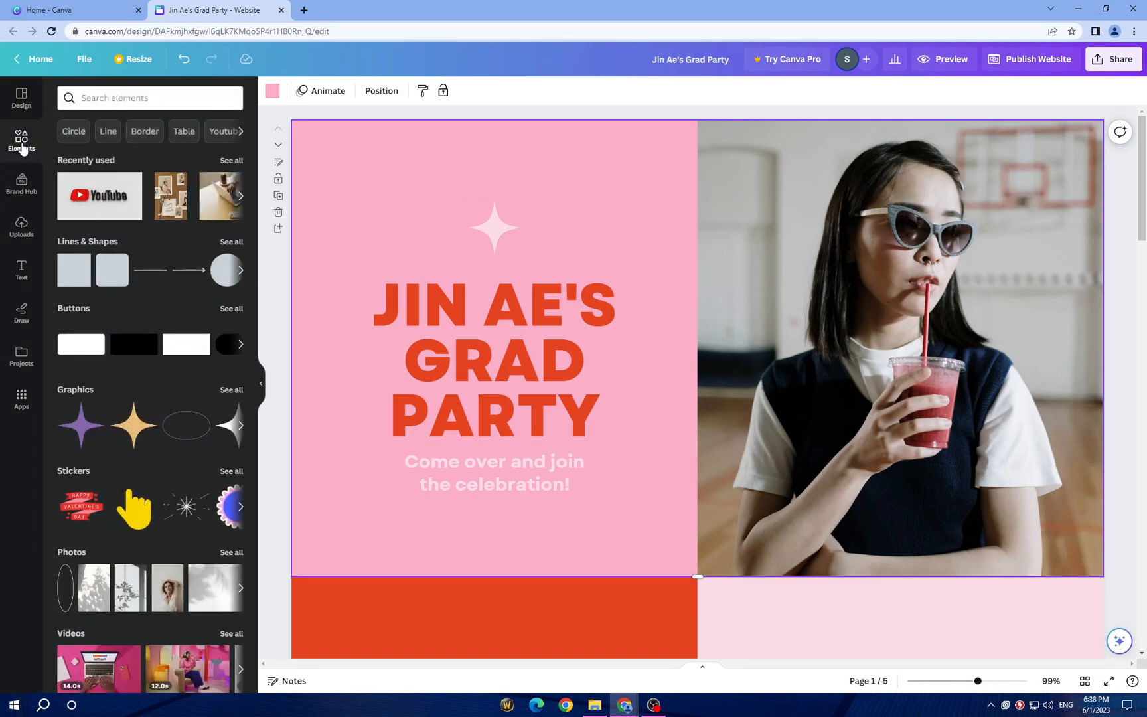
{"action": "mouse_move", "coordinate": [126, 216]}
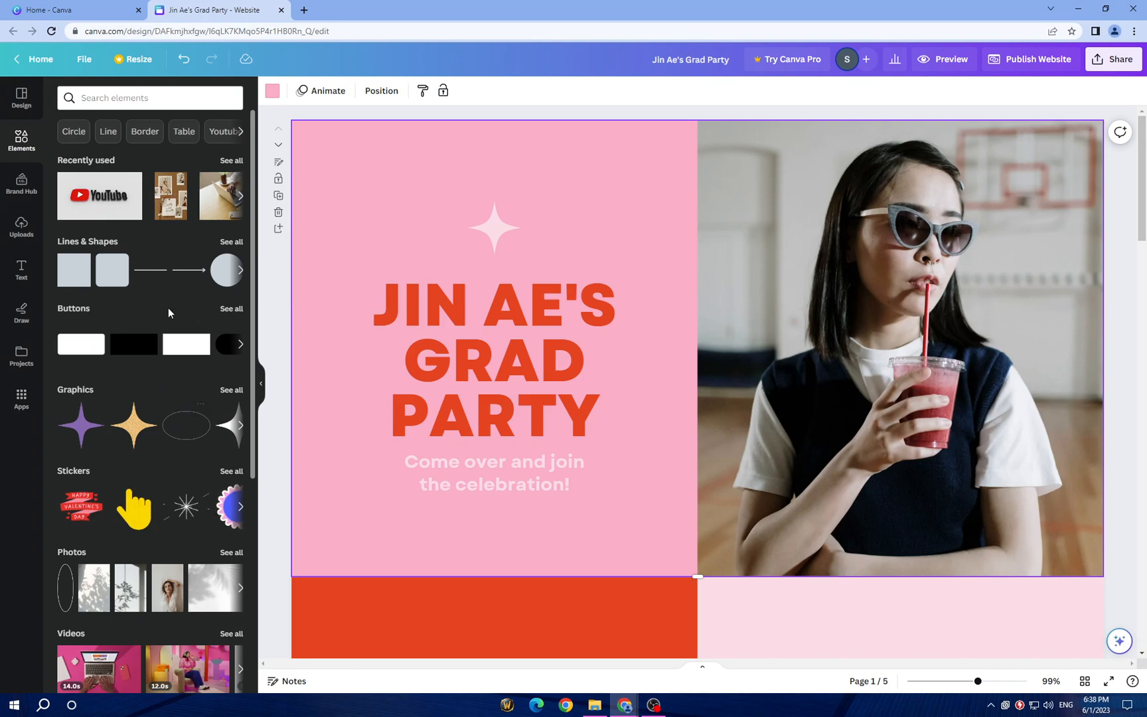
{"action": "scroll", "scroll_direction": "down", "scroll_amount": 3}
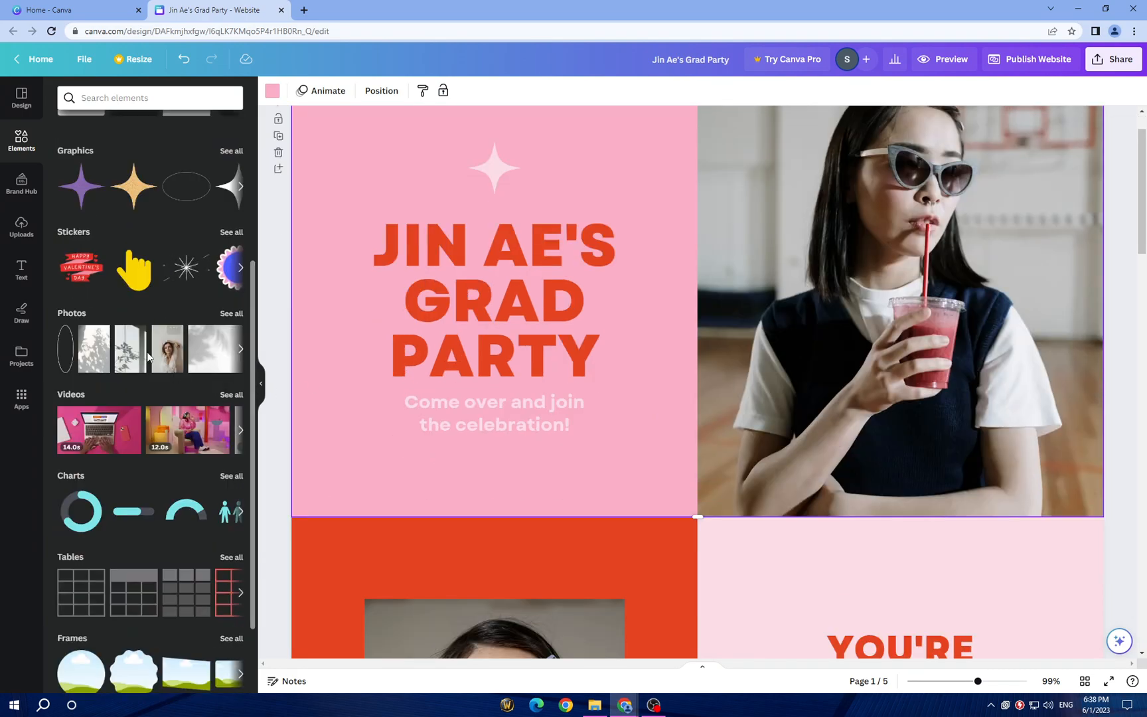
{"action": "mouse_move", "coordinate": [674, 498]}
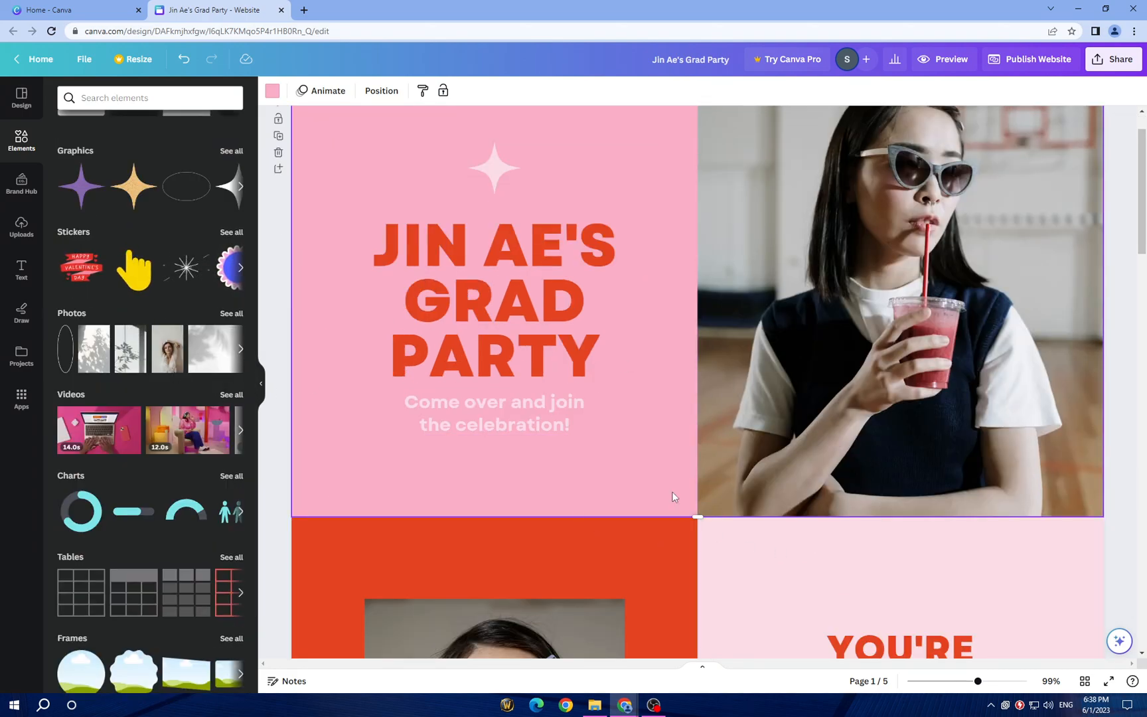
{"action": "scroll", "scroll_direction": "down", "scroll_amount": 3}
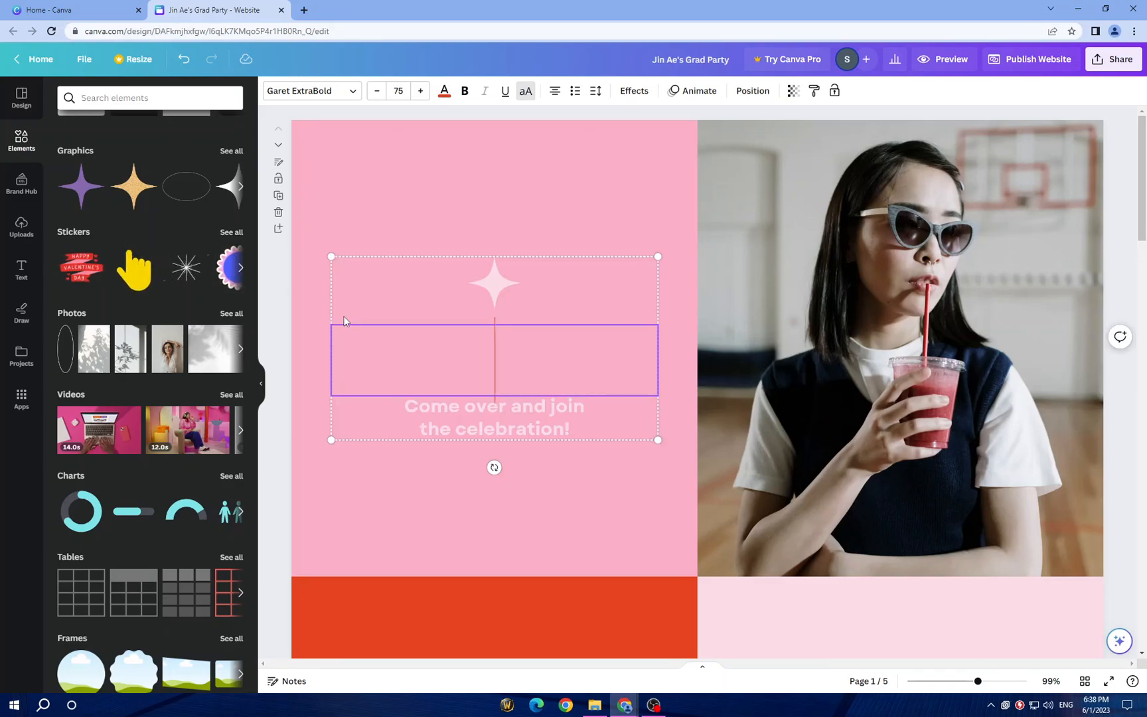
Type THE MEDIA GUIDE into the empty title box, fixing the TEH typo.
{"action": "type", "text": "TEH"}
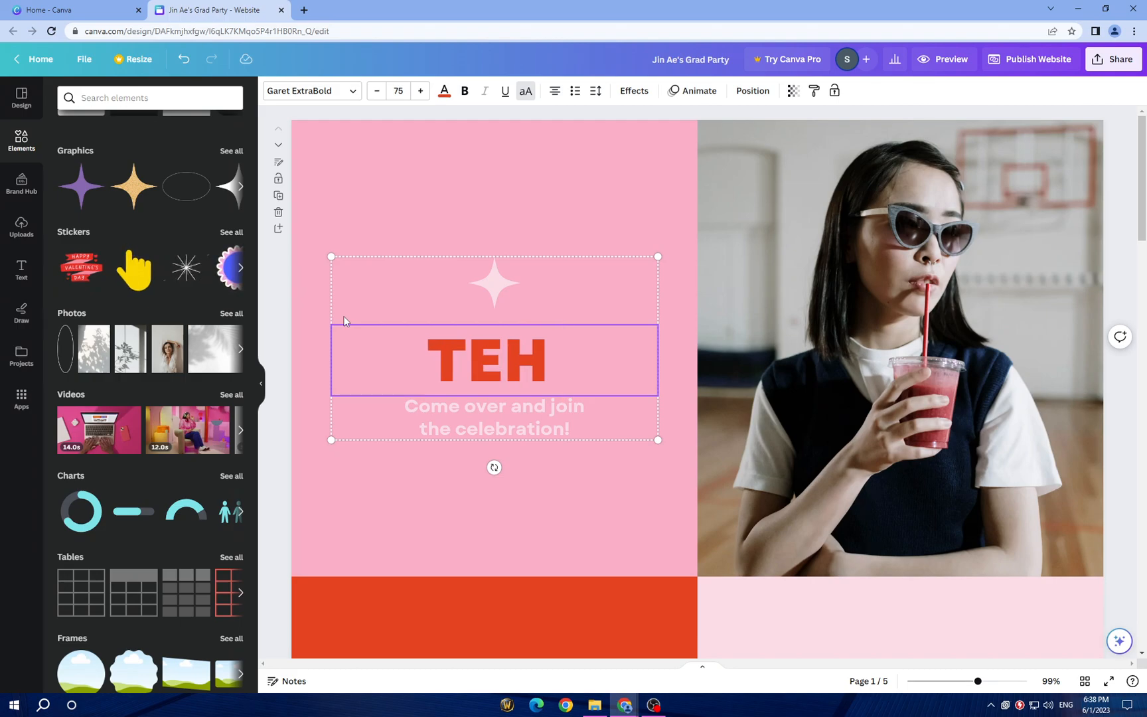
{"action": "key", "text": "Backspace"}
{"action": "type", "text": "HE MED"}
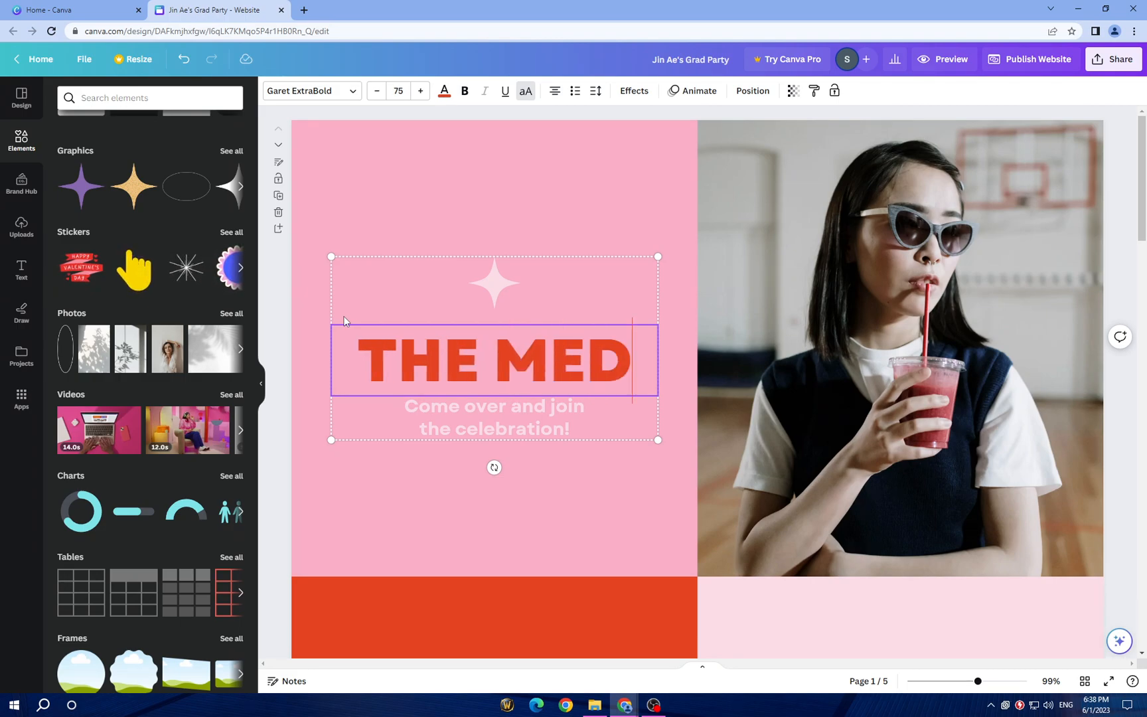
{"action": "type", "text": "IA"}
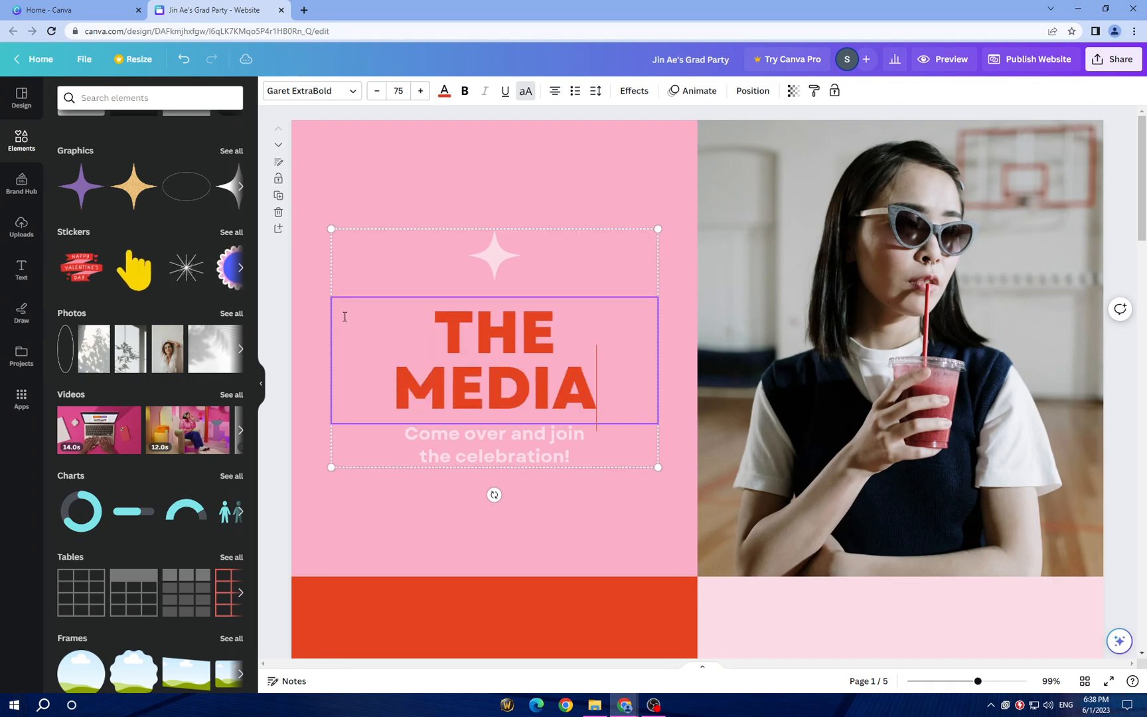
{"action": "type", "text": "GU"}
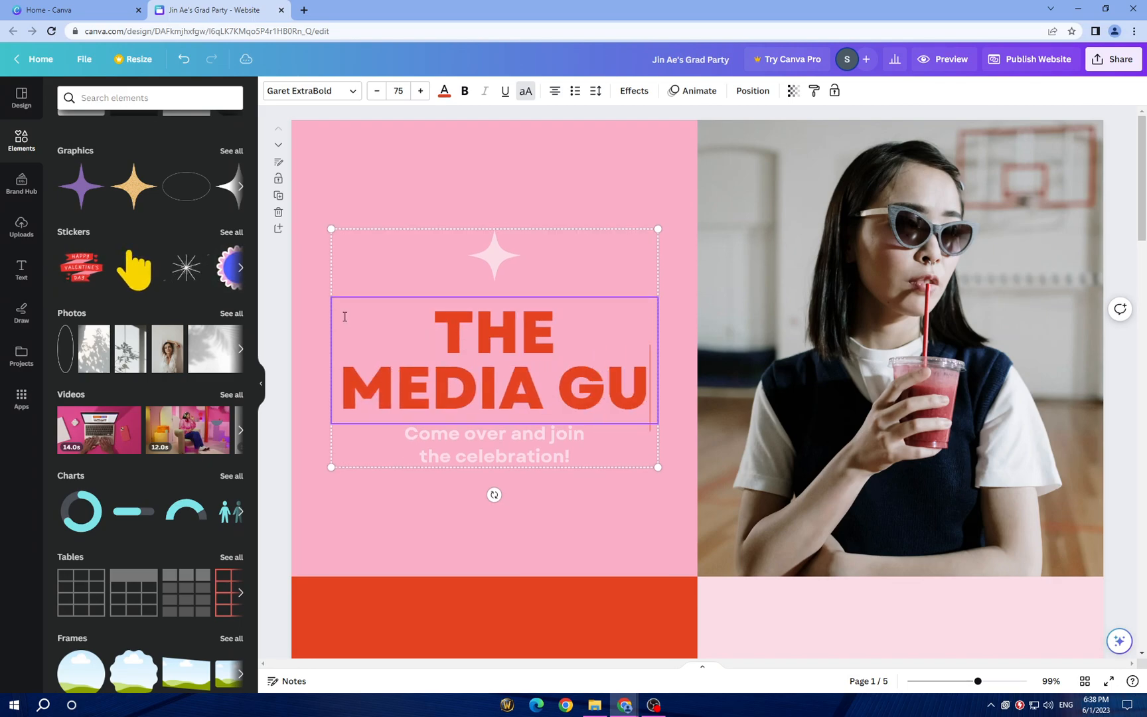
{"action": "type", "text": "IDE"}
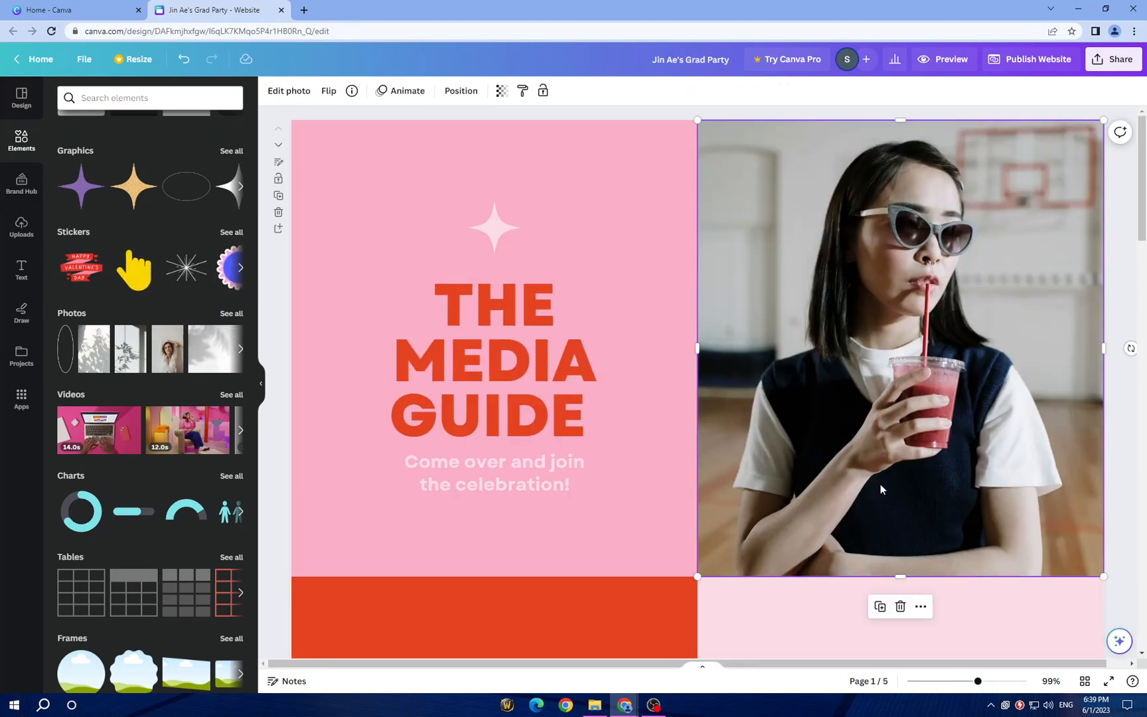
Delete the girl's photo and browse stock videos, trying the Money topic and 'Rich' before clearing the search.
{"action": "left_click", "coordinate": [900, 607]}
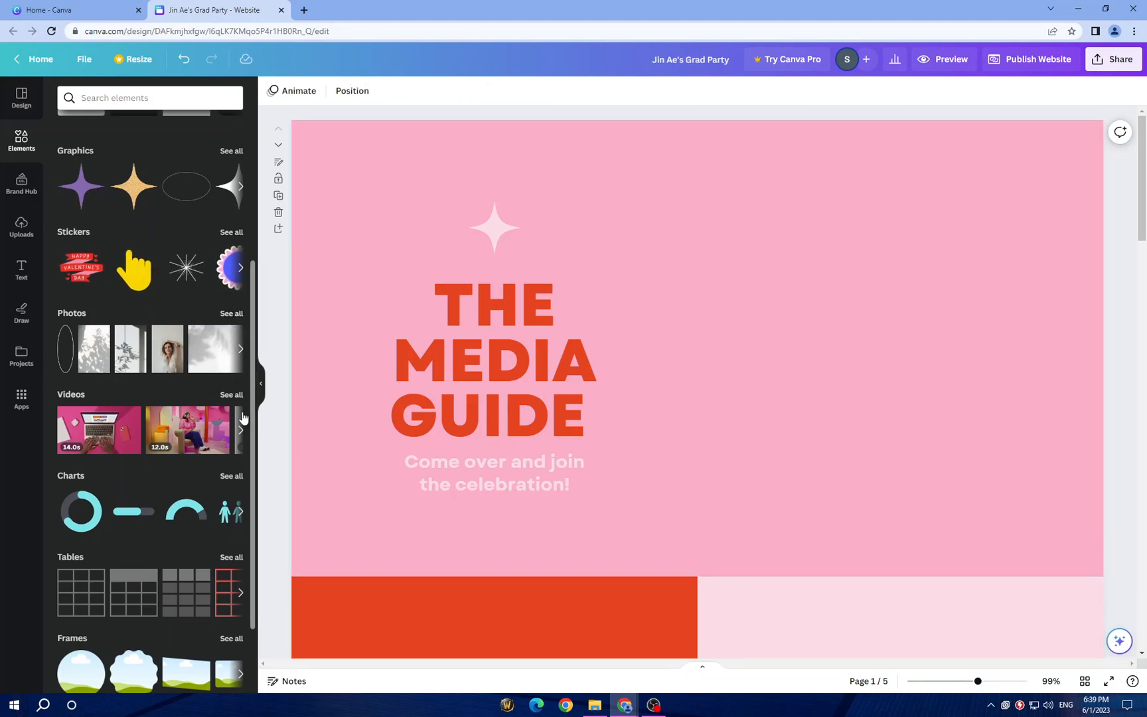
{"action": "left_click", "coordinate": [231, 394]}
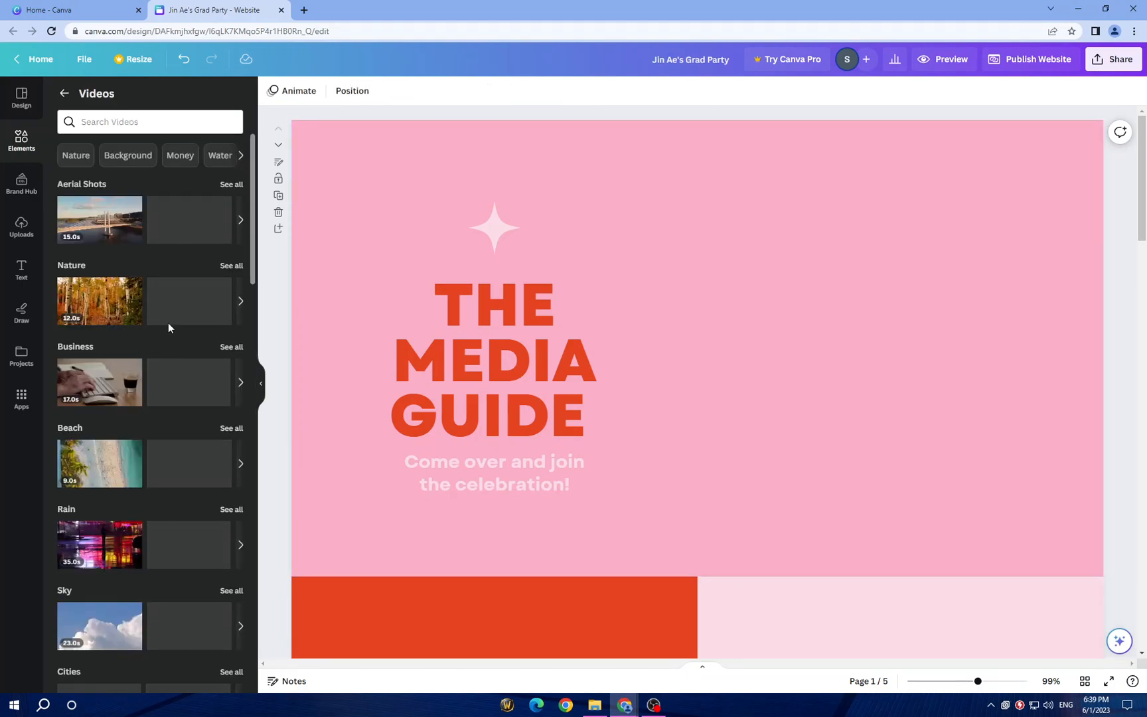
{"action": "scroll", "scroll_direction": "down", "scroll_amount": 3}
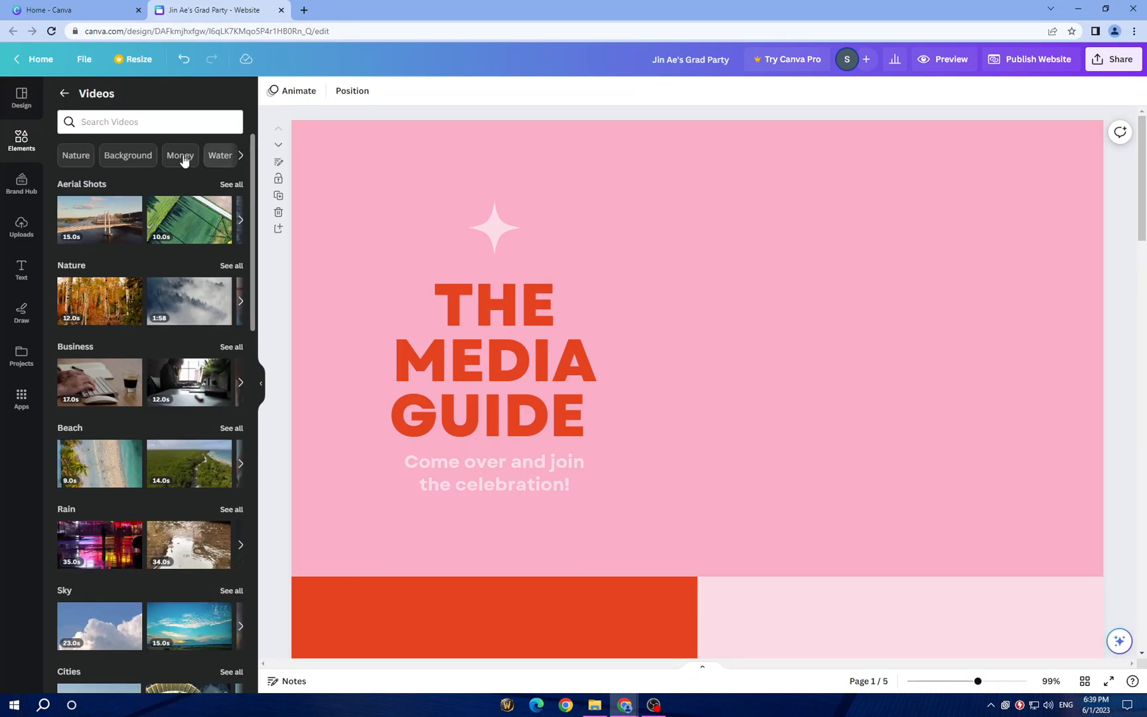
{"action": "left_click", "coordinate": [179, 155]}
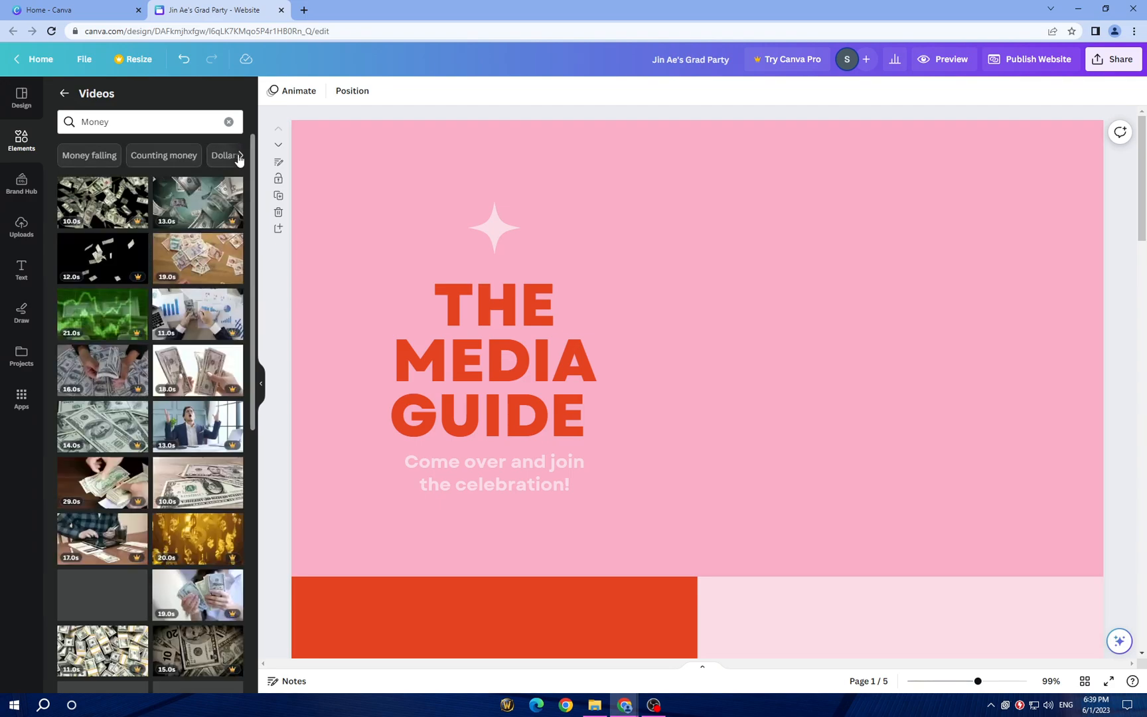
{"action": "type", "text": "Rich"}
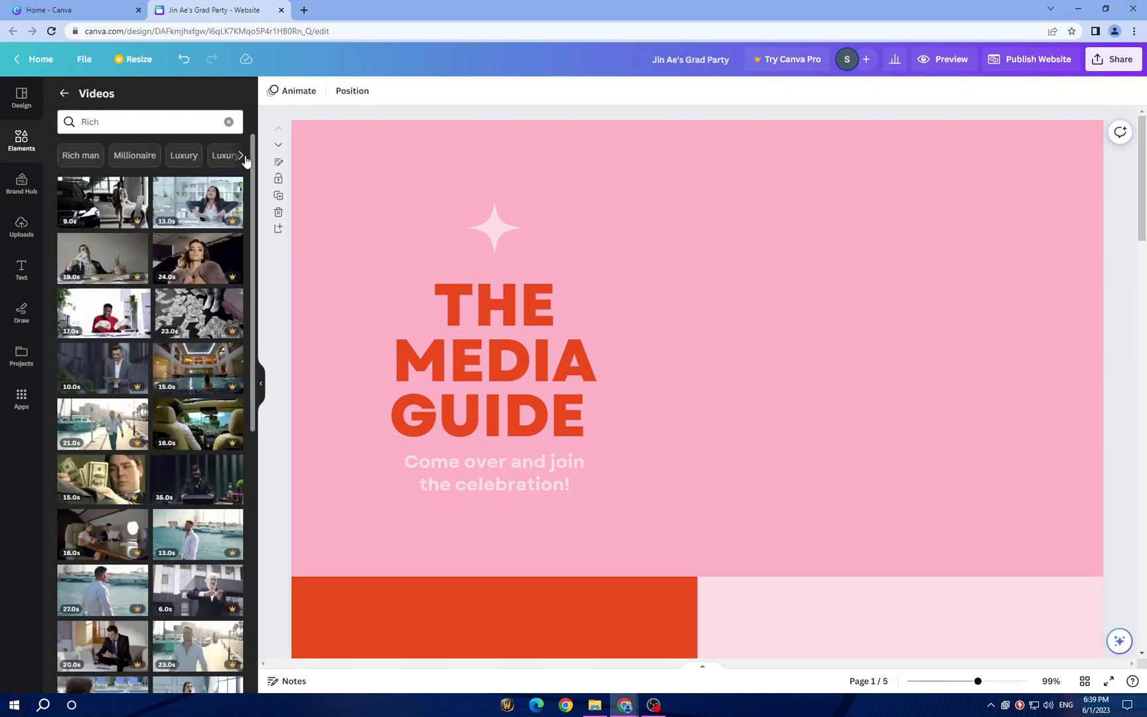
{"action": "left_click", "coordinate": [241, 156]}
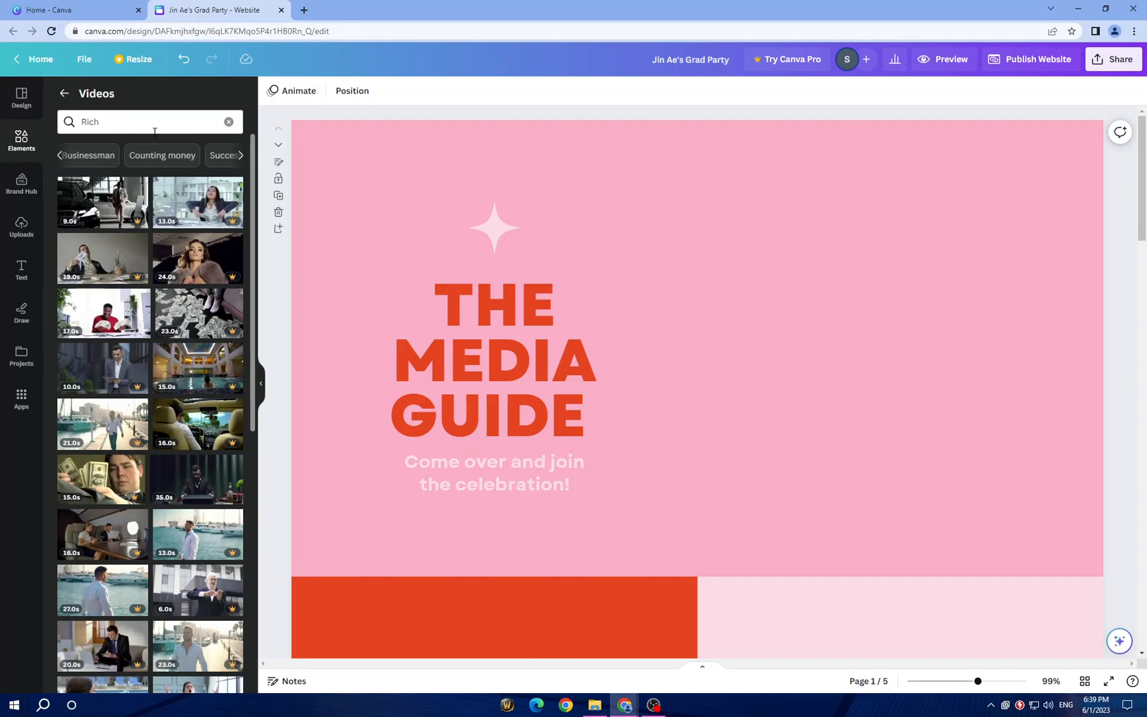
{"action": "left_click", "coordinate": [228, 121]}
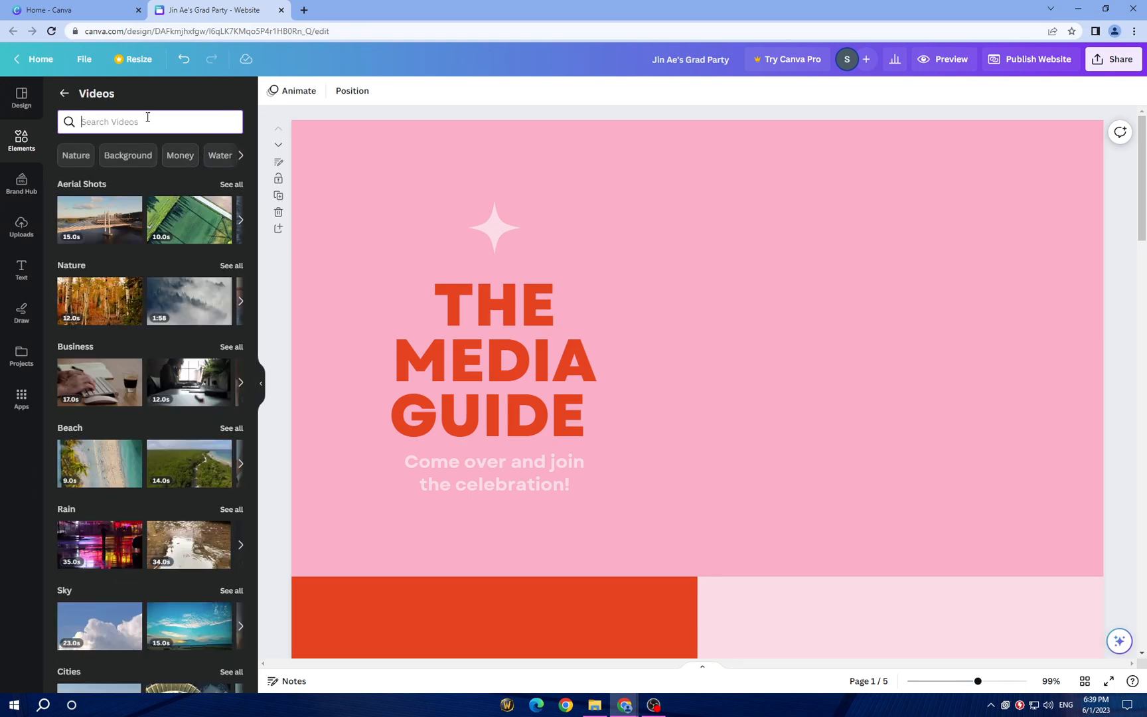
Search Video editing clips and add the first one to the page beside the title.
{"action": "type", "text": "phot"}
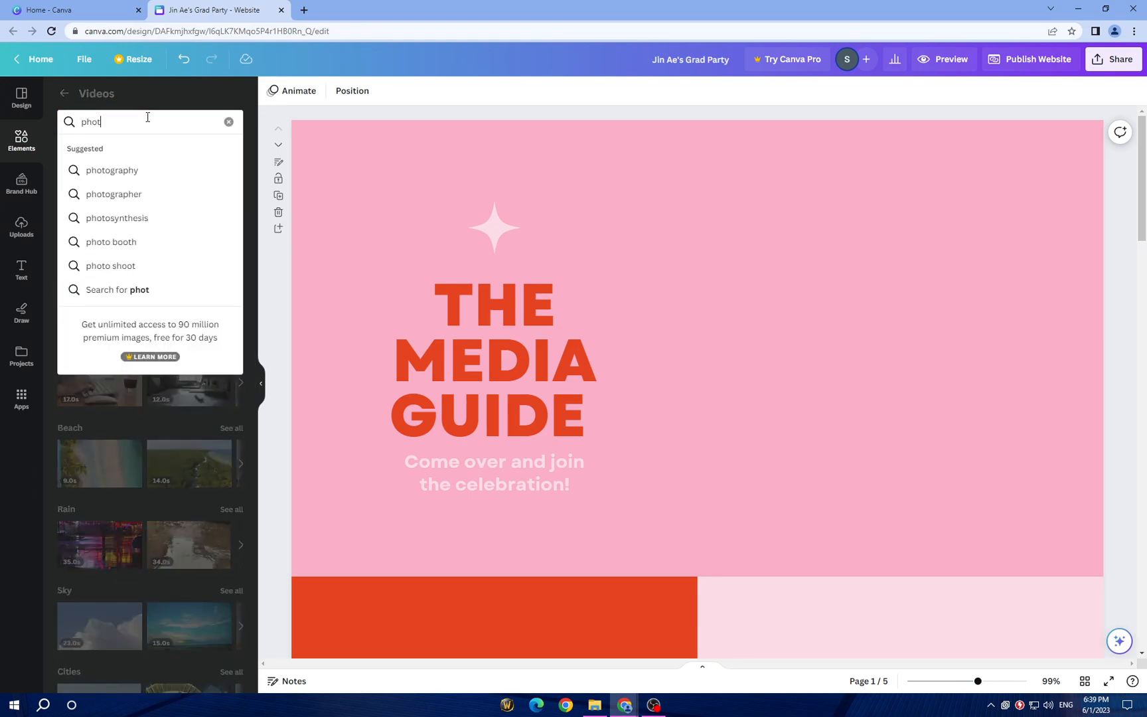
{"action": "type", "text": "os"}
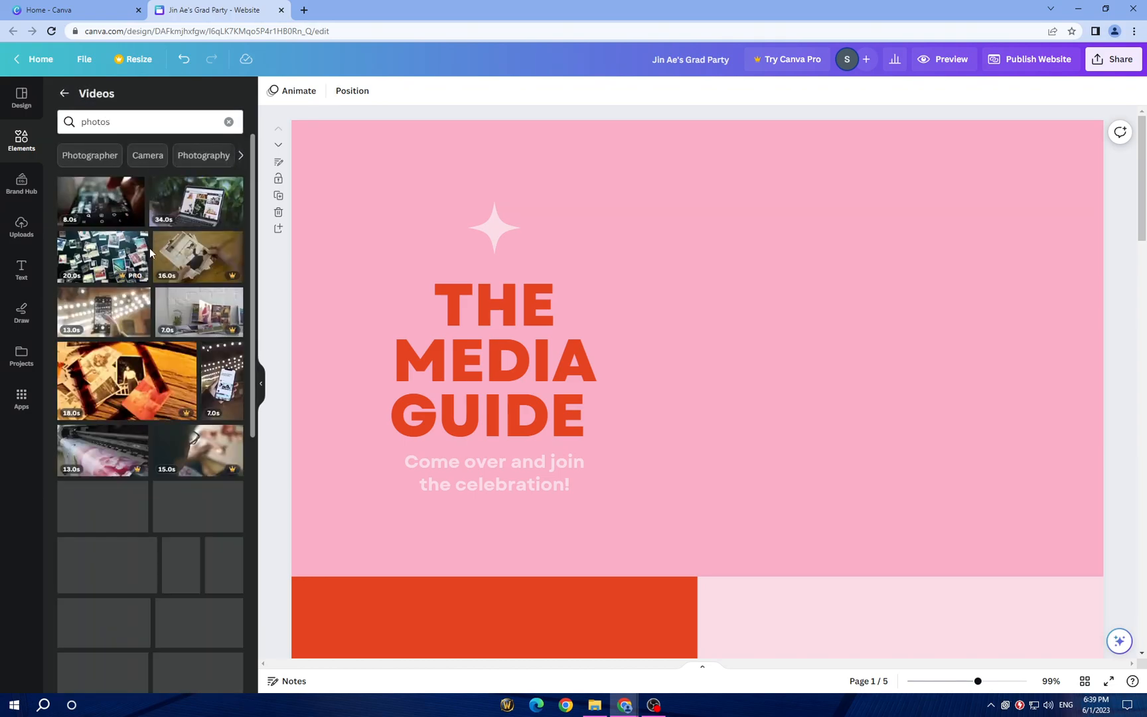
{"action": "scroll", "scroll_direction": "down", "scroll_amount": 3}
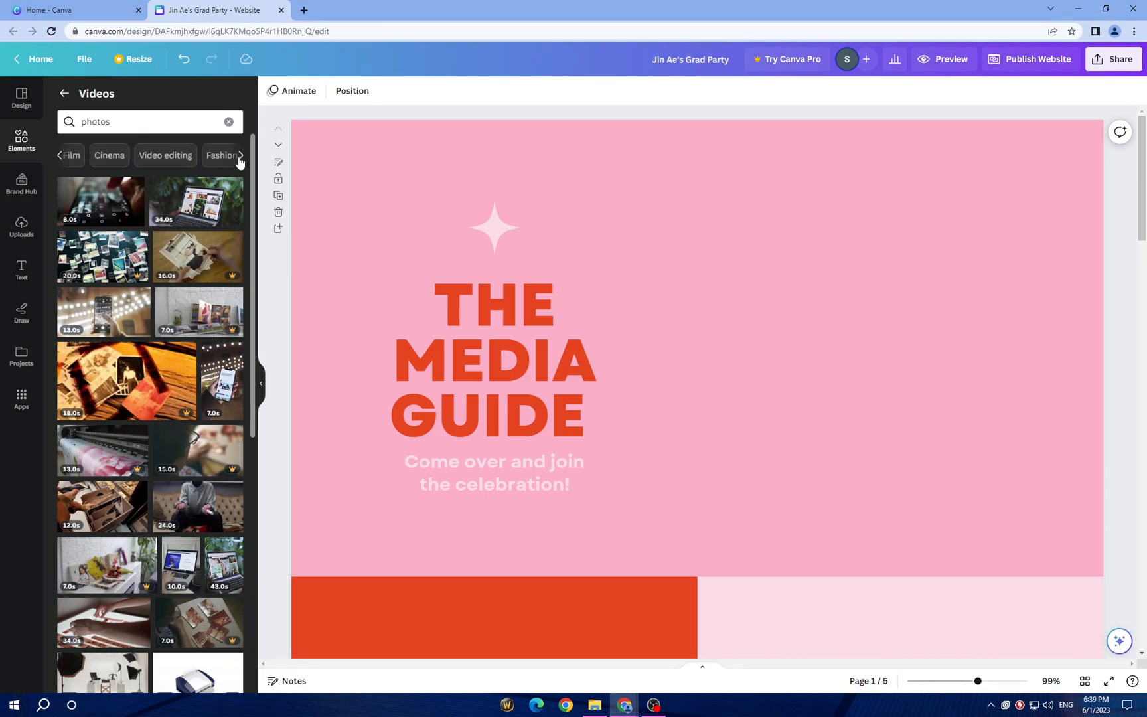
{"action": "left_click", "coordinate": [165, 155]}
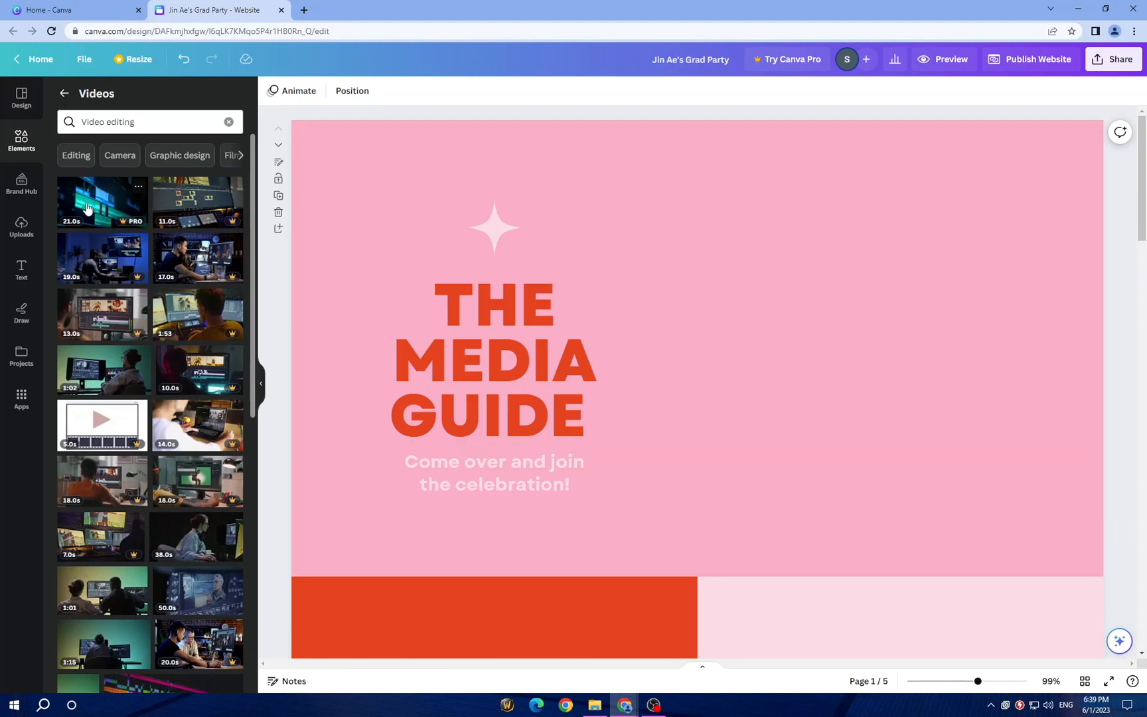
{"action": "left_click", "coordinate": [103, 369]}
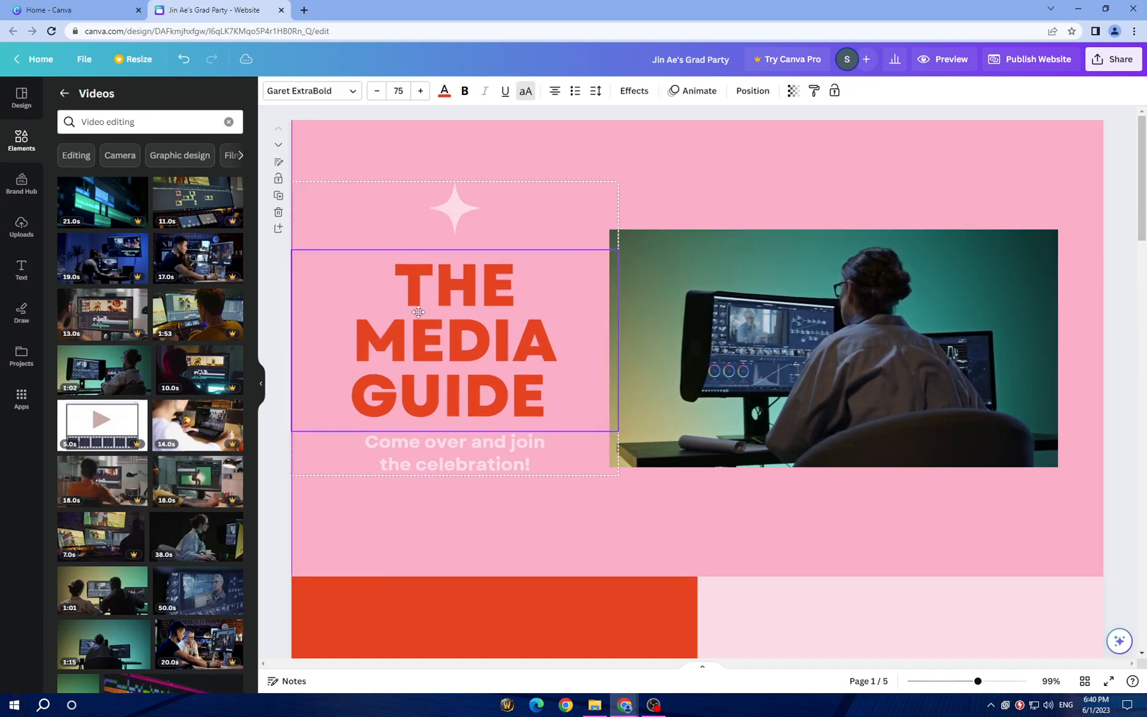
Change the first page's pink background to grey.
{"action": "left_click", "coordinate": [454, 344]}
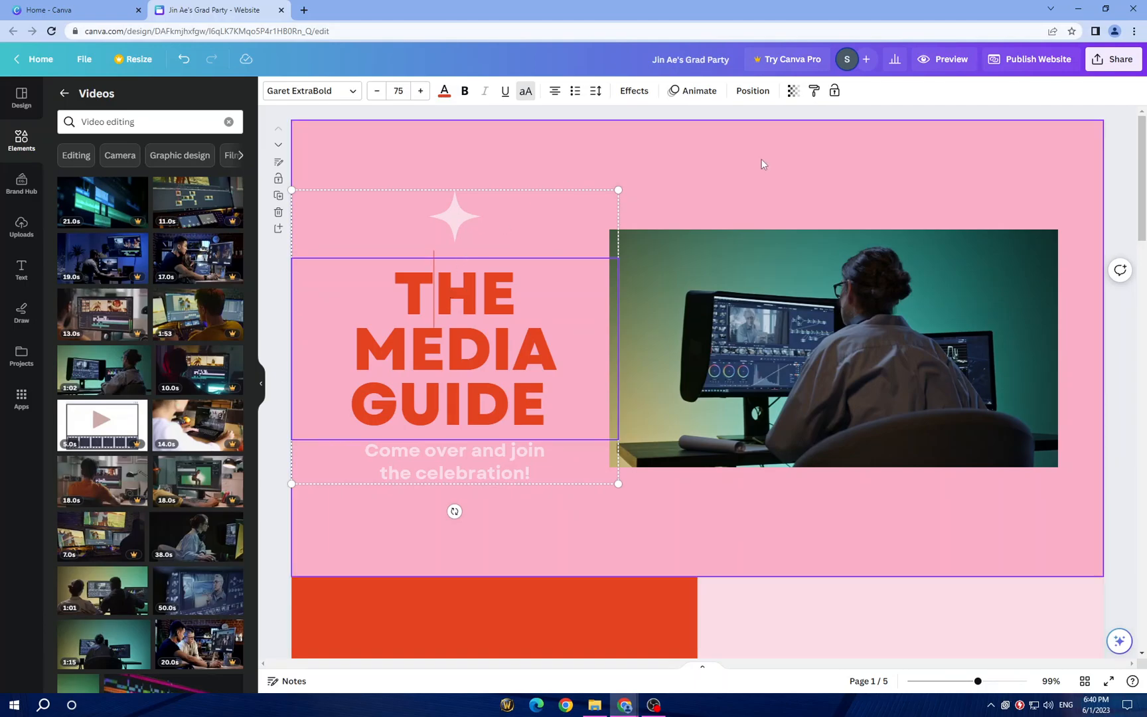
{"action": "left_click", "coordinate": [833, 348]}
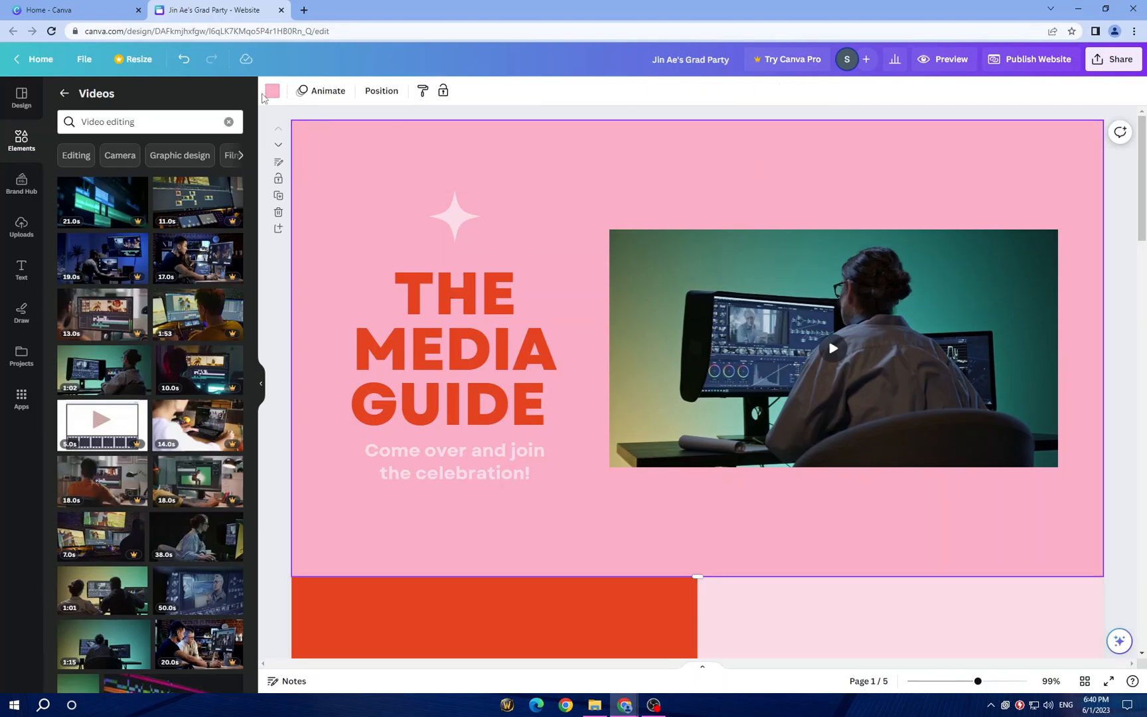
{"action": "left_click", "coordinate": [271, 91]}
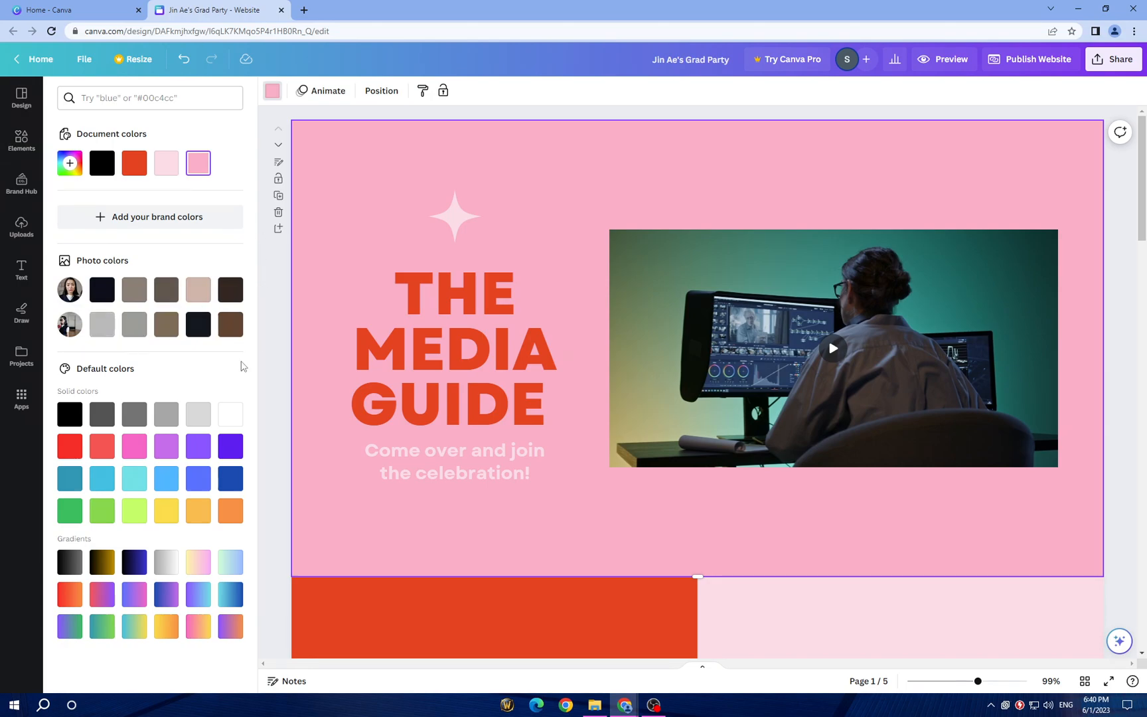
{"action": "left_click", "coordinate": [102, 325]}
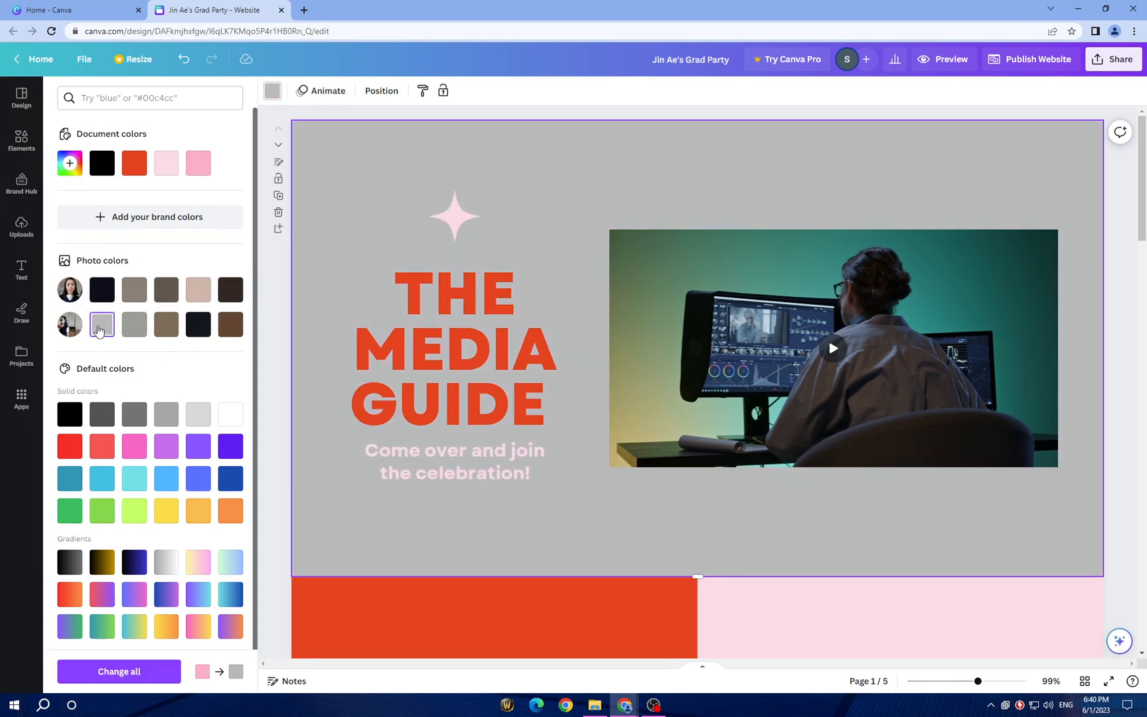
Turn the second page's invitation panel grey and add a video-editing clip.
{"action": "scroll", "scroll_direction": "down", "scroll_amount": 3}
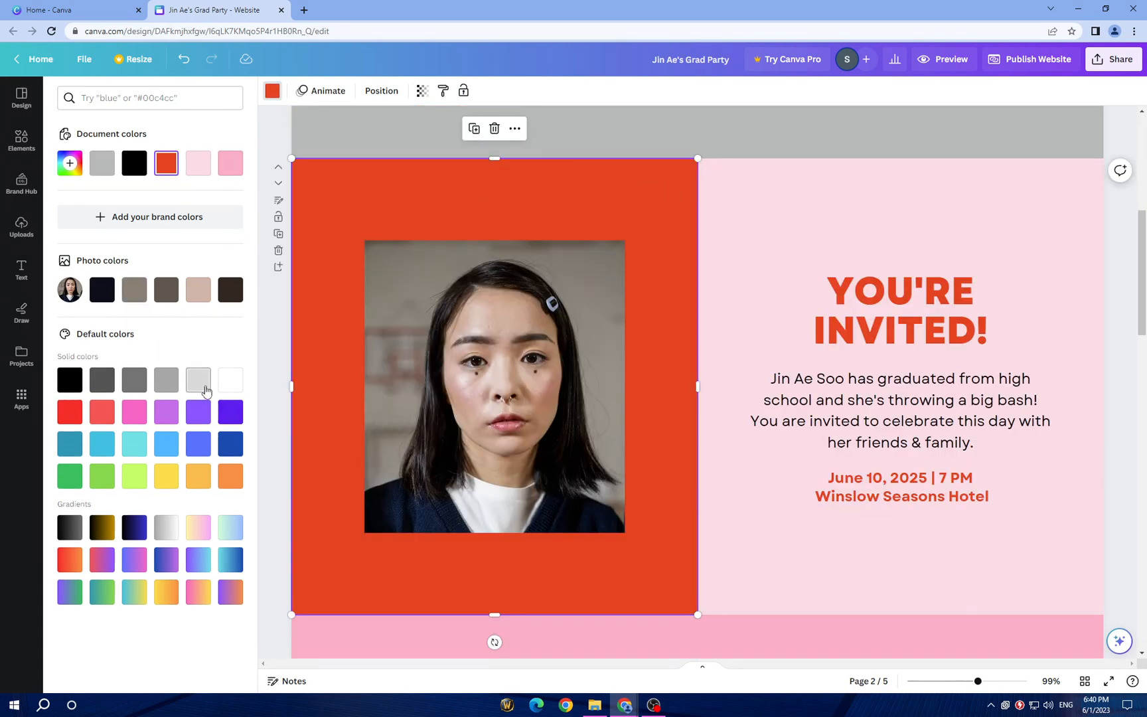
{"action": "left_click", "coordinate": [198, 162]}
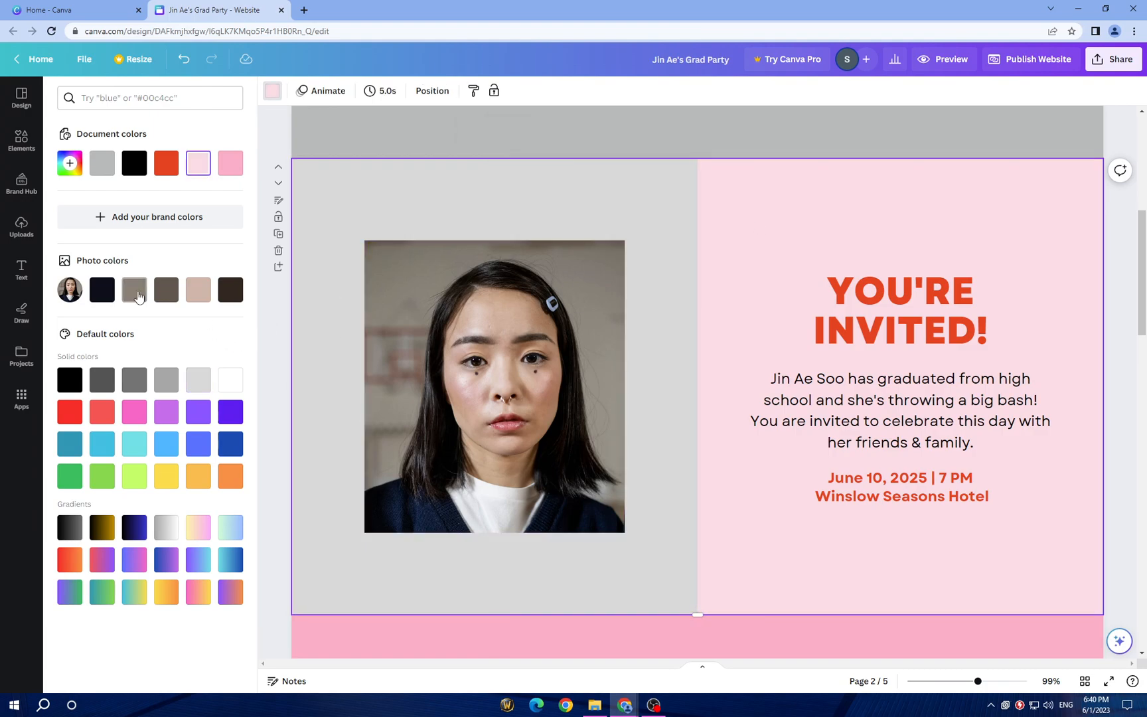
{"action": "left_click", "coordinate": [134, 379]}
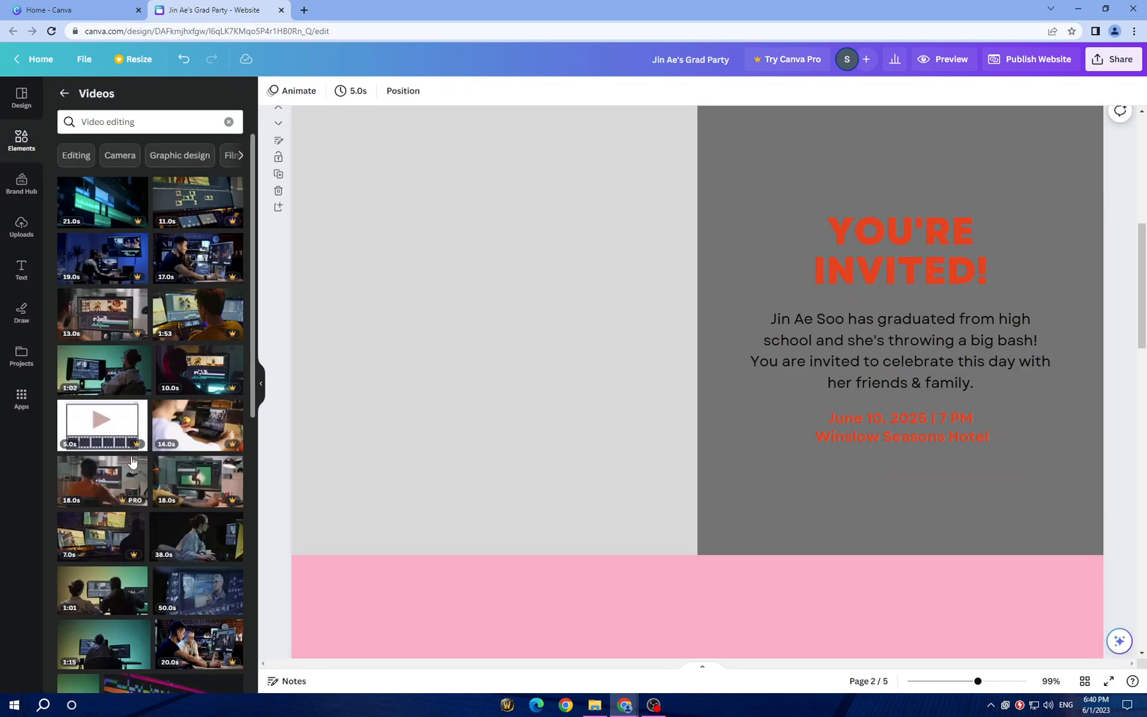
{"action": "left_click", "coordinate": [120, 155]}
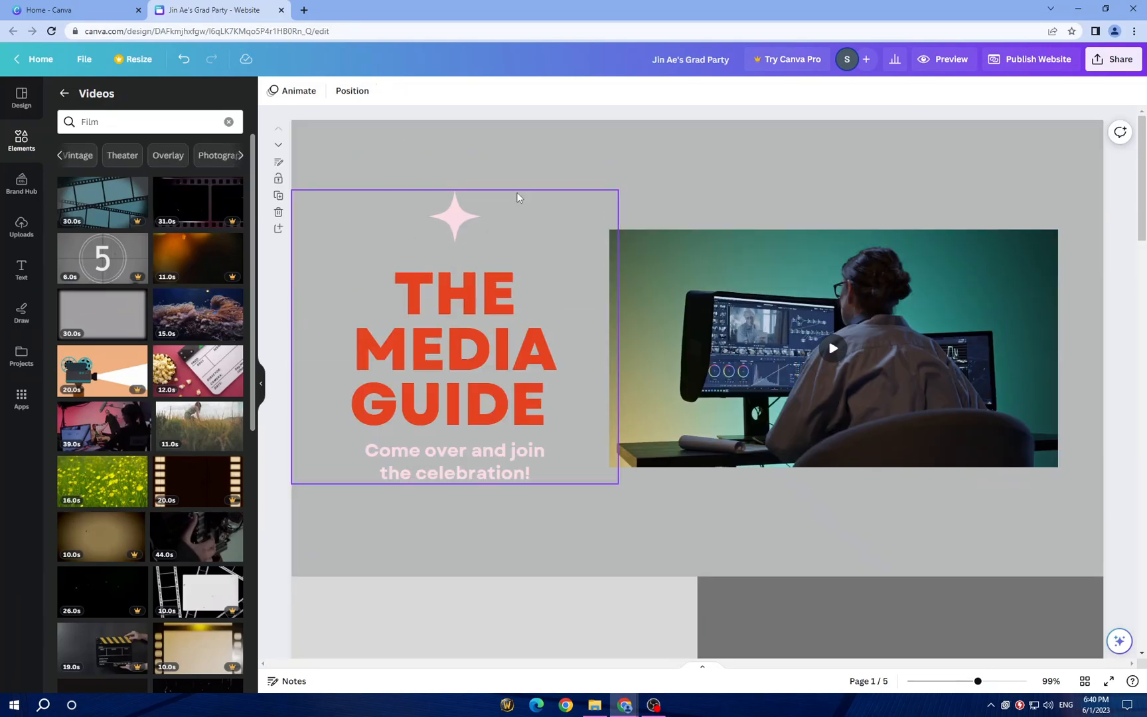
Set THE MEDIA GUIDE title font to Noto Serif Display after trying Georgia Pro.
{"action": "left_click", "coordinate": [454, 348]}
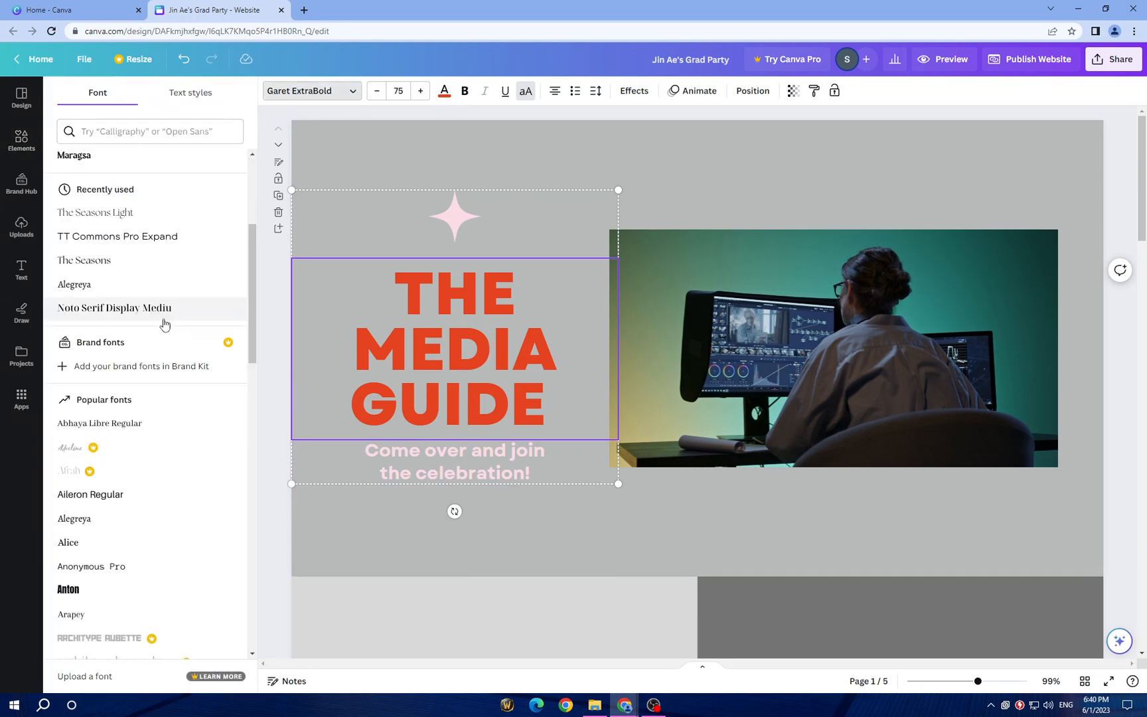
{"action": "scroll", "scroll_direction": "down", "scroll_amount": 3}
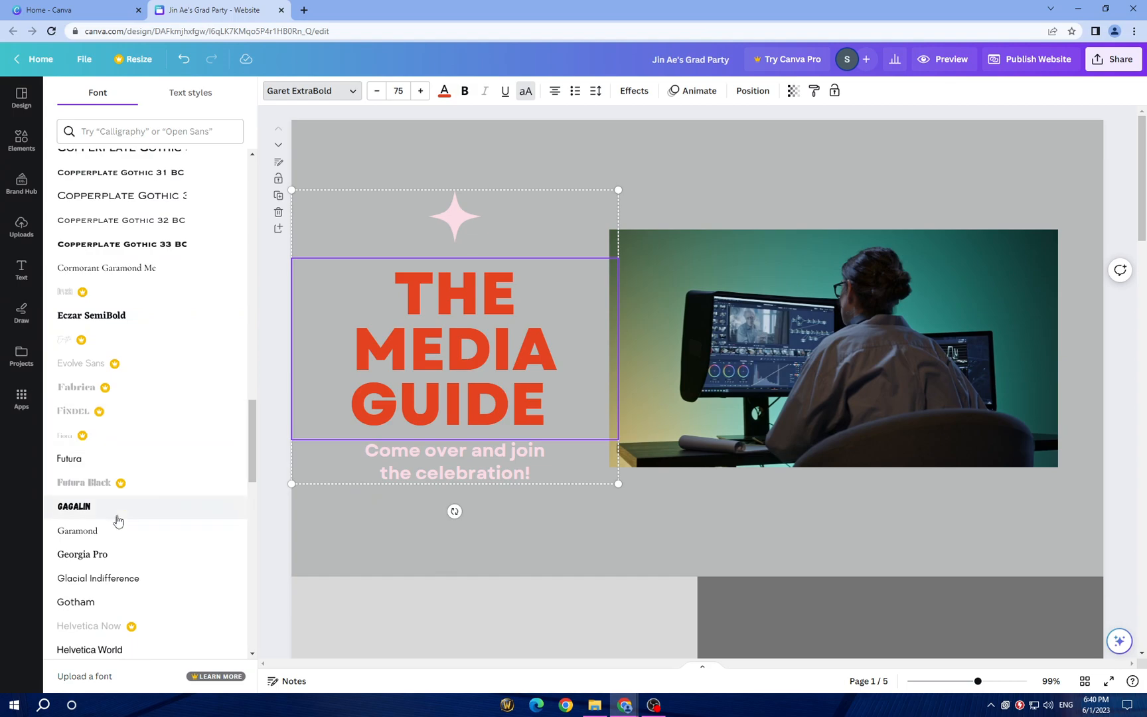
{"action": "left_click", "coordinate": [82, 554]}
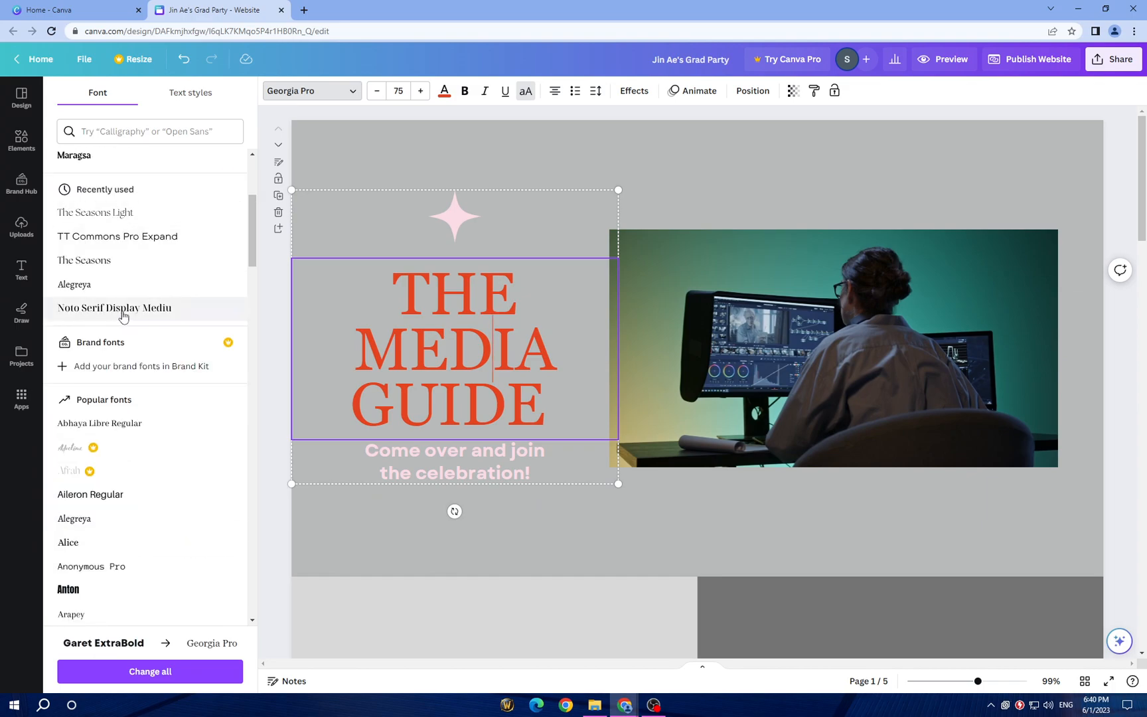
{"action": "left_click", "coordinate": [115, 307]}
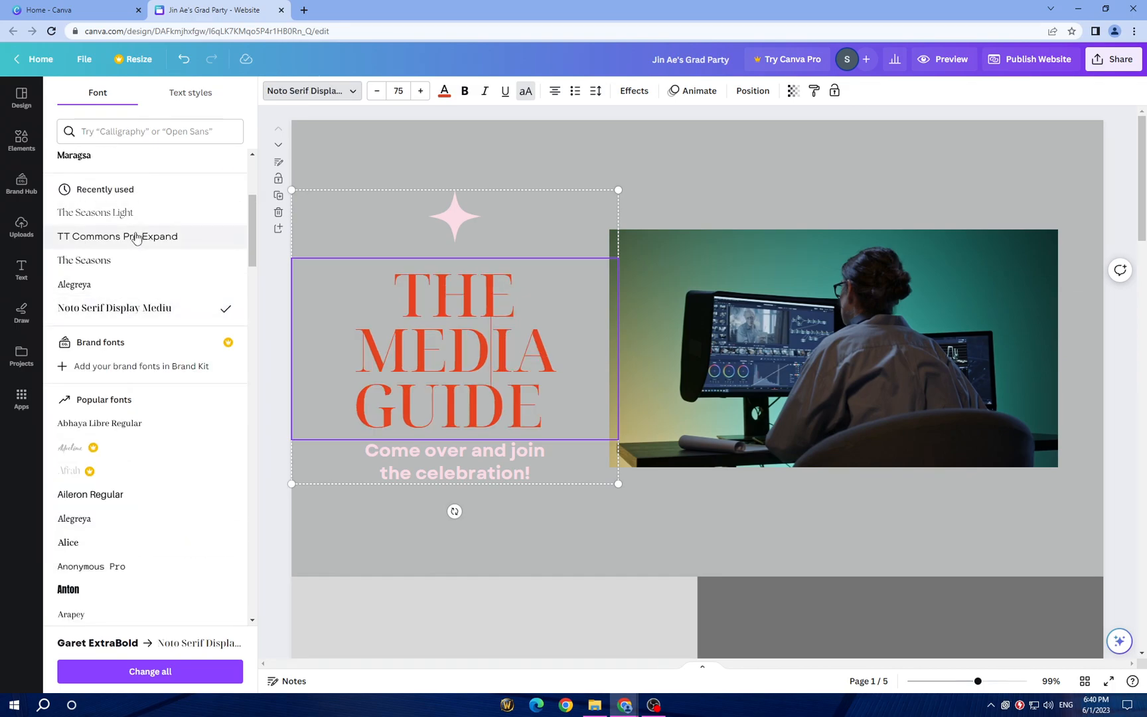
{"action": "left_click", "coordinate": [95, 213]}
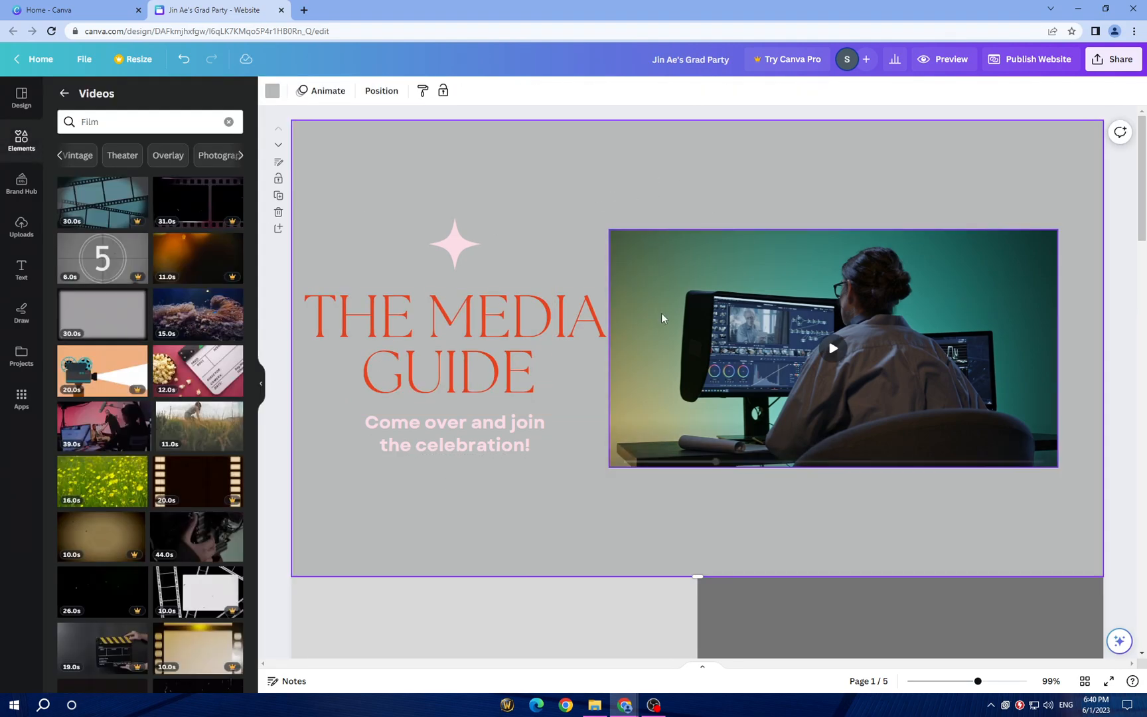
Apply the Fade page animation to all five pages of the website.
{"action": "left_click", "coordinate": [327, 90]}
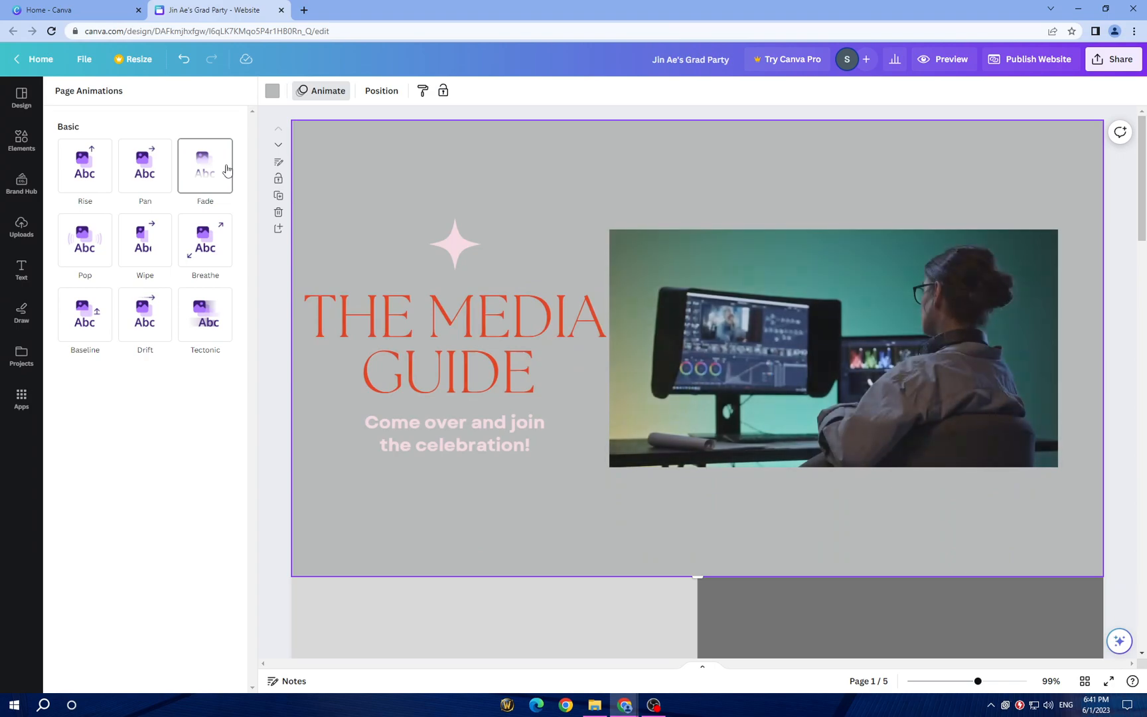
{"action": "left_click", "coordinate": [204, 164]}
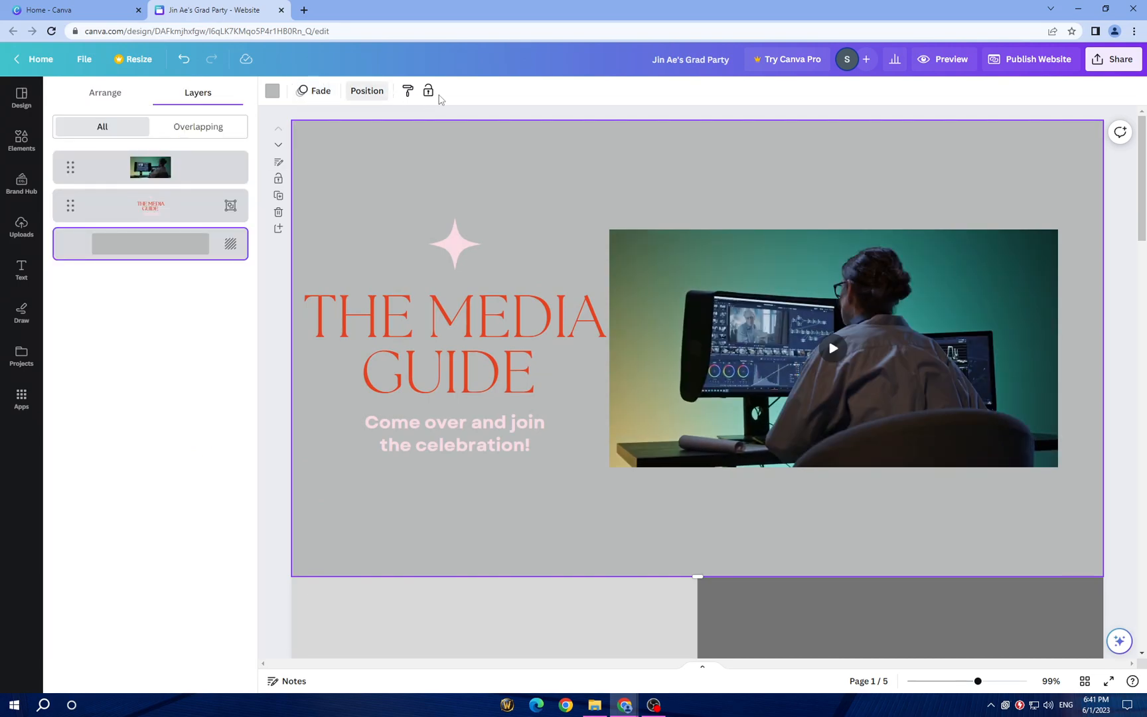
{"action": "left_click", "coordinate": [313, 90]}
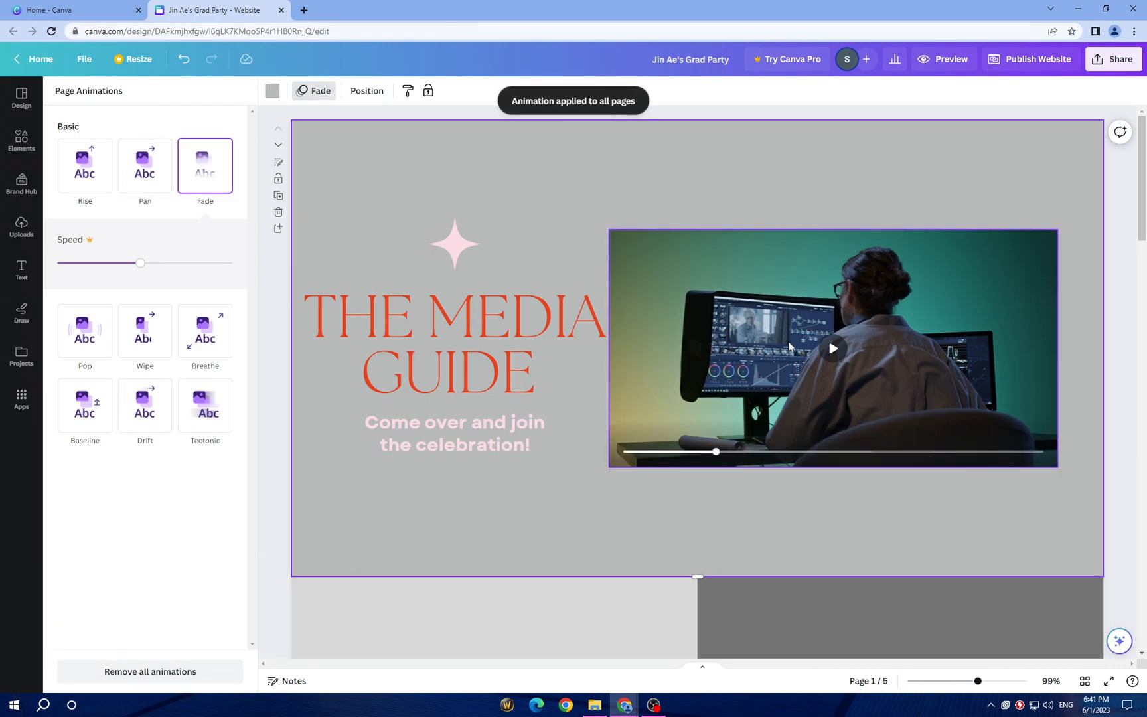
{"action": "mouse_move", "coordinate": [870, 347]}
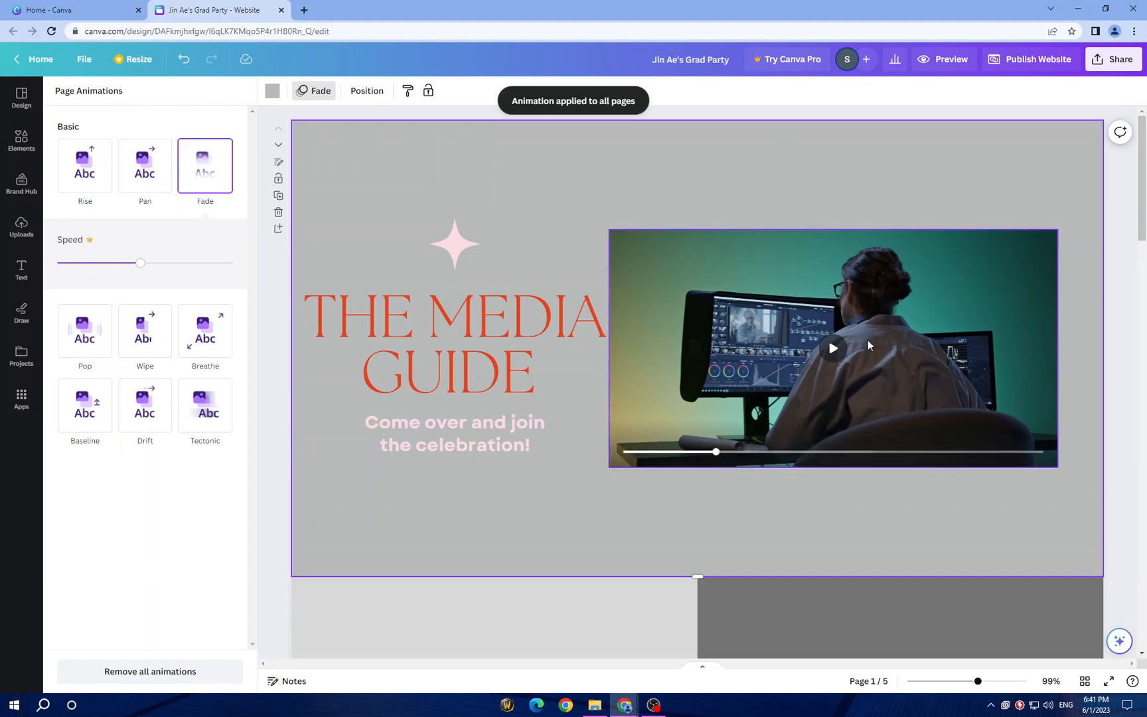
{"action": "scroll", "scroll_direction": "down", "scroll_amount": 3}
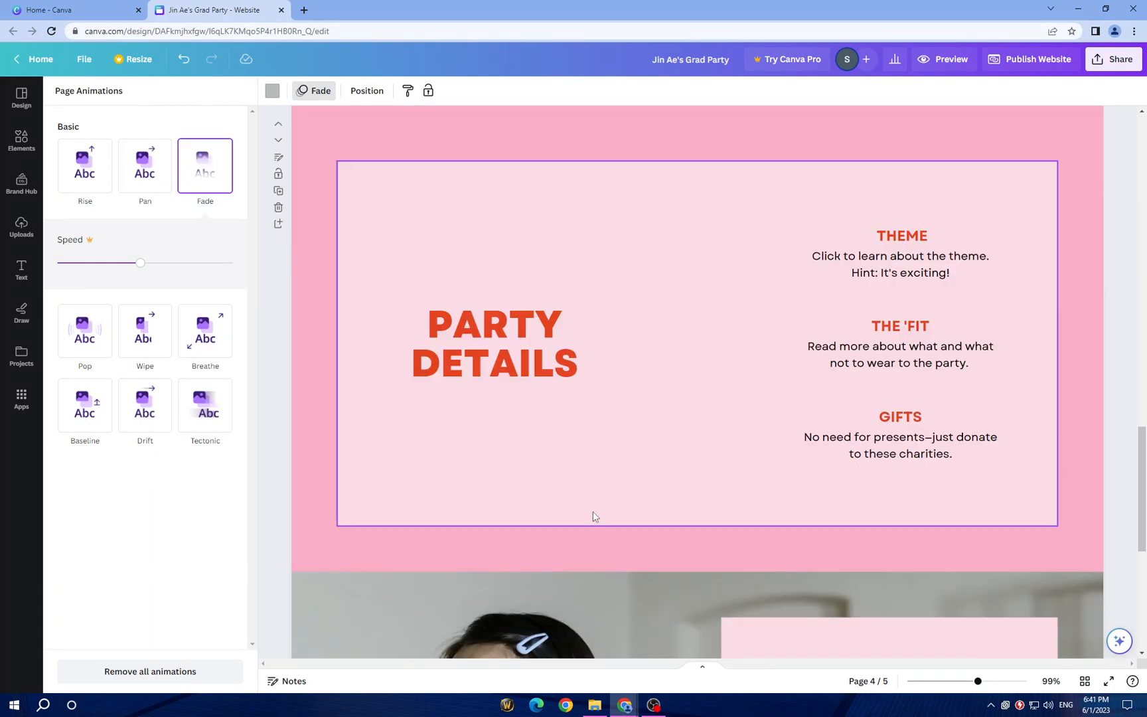
{"action": "scroll", "scroll_direction": "down", "scroll_amount": 3}
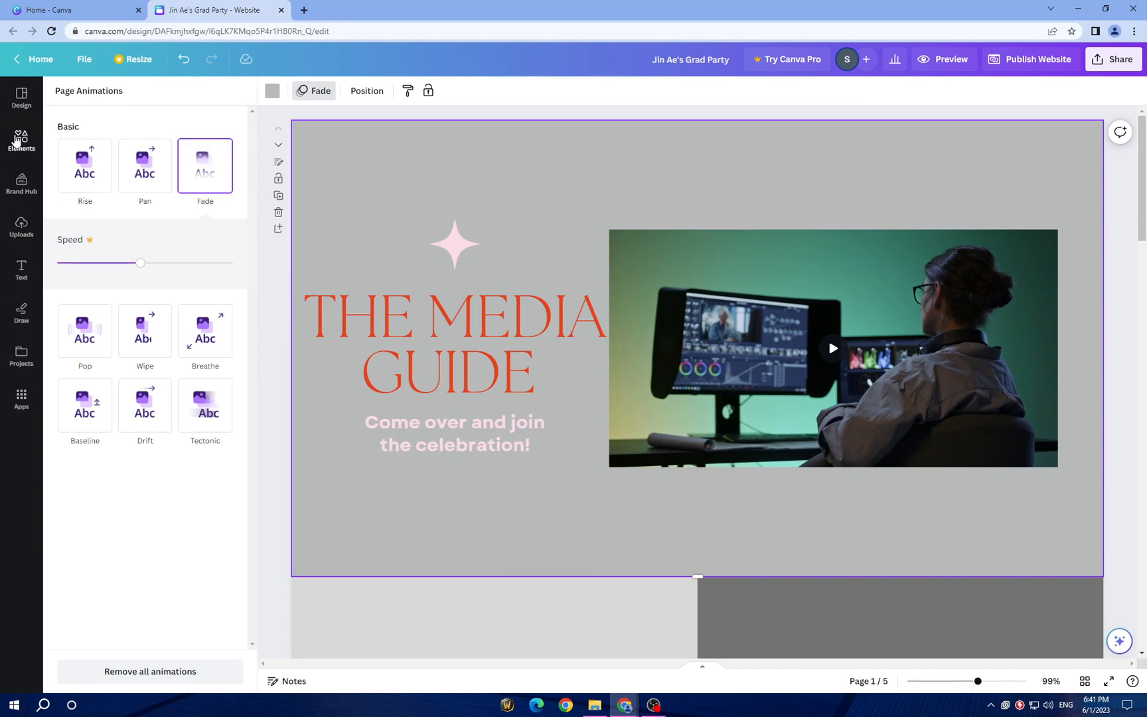
Add a purple sparkle, shrink it and place it beside the pink sparkle above the title.
{"action": "left_click", "coordinate": [21, 141]}
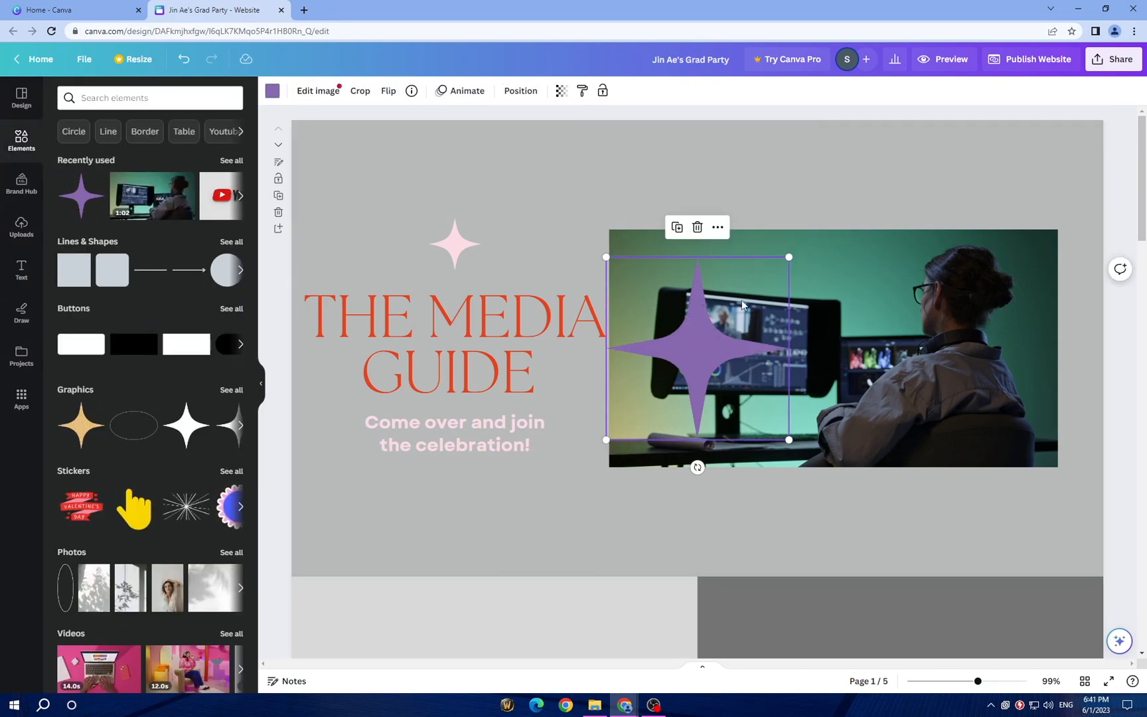
{"action": "left_click_drag", "start_coordinate": [697, 347], "coordinate": [525, 205]}
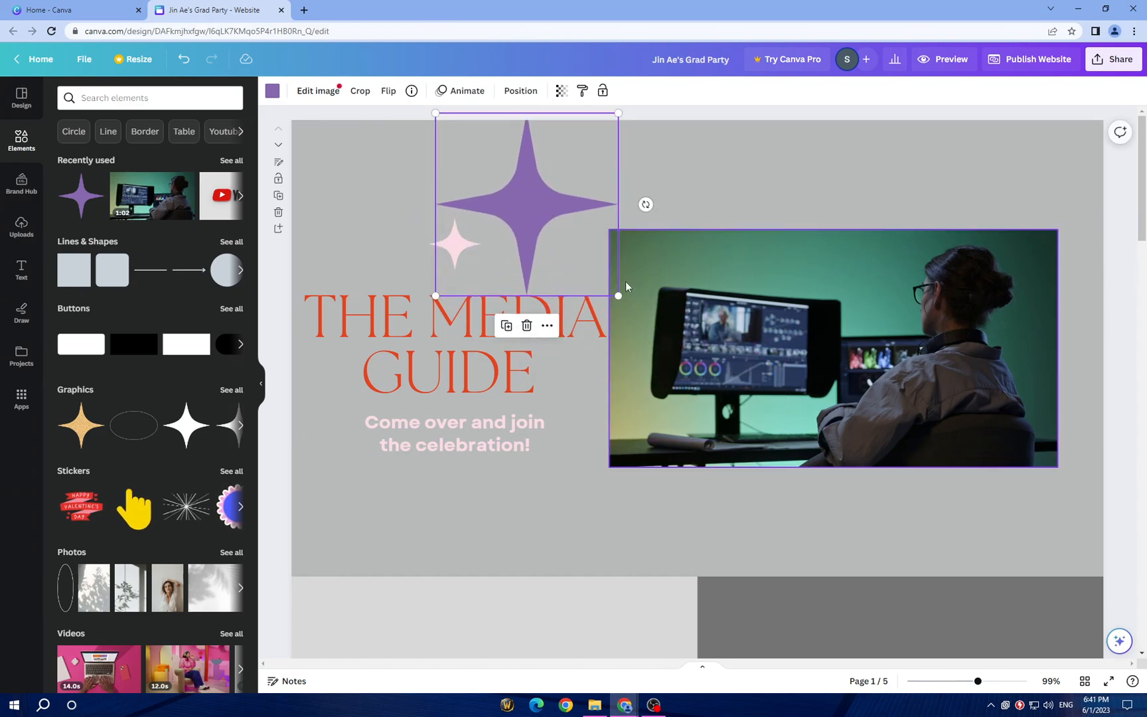
{"action": "left_click_drag", "start_coordinate": [619, 296], "coordinate": [546, 223]}
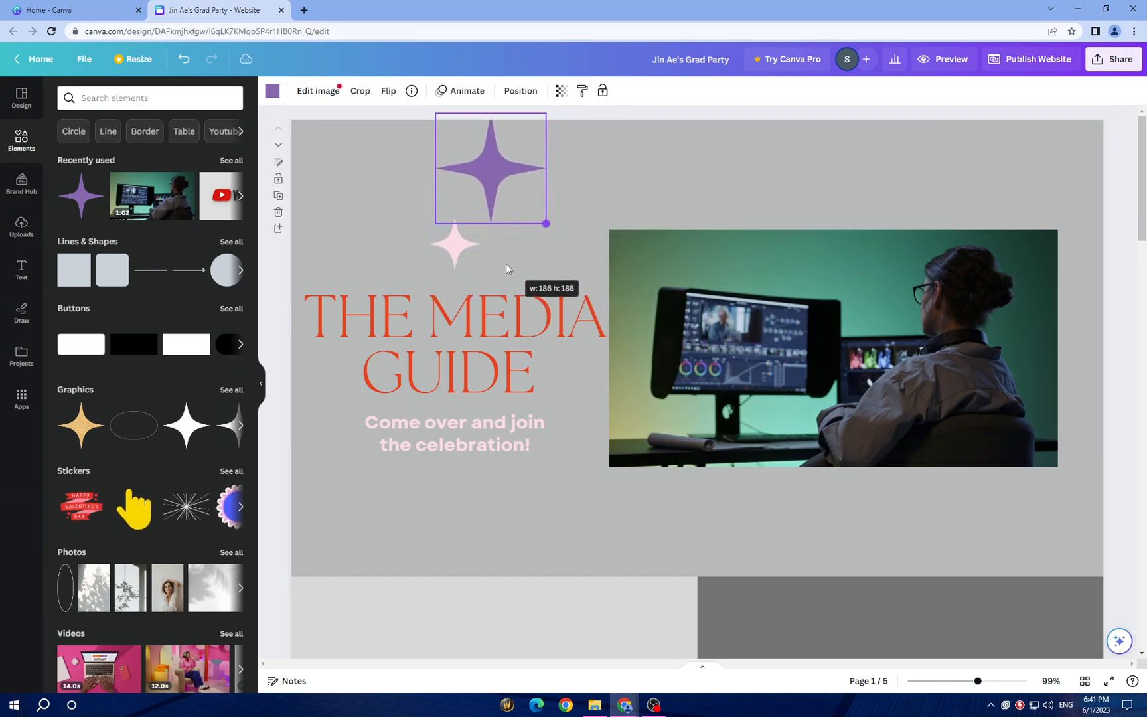
{"action": "left_click_drag", "start_coordinate": [490, 169], "coordinate": [514, 228]}
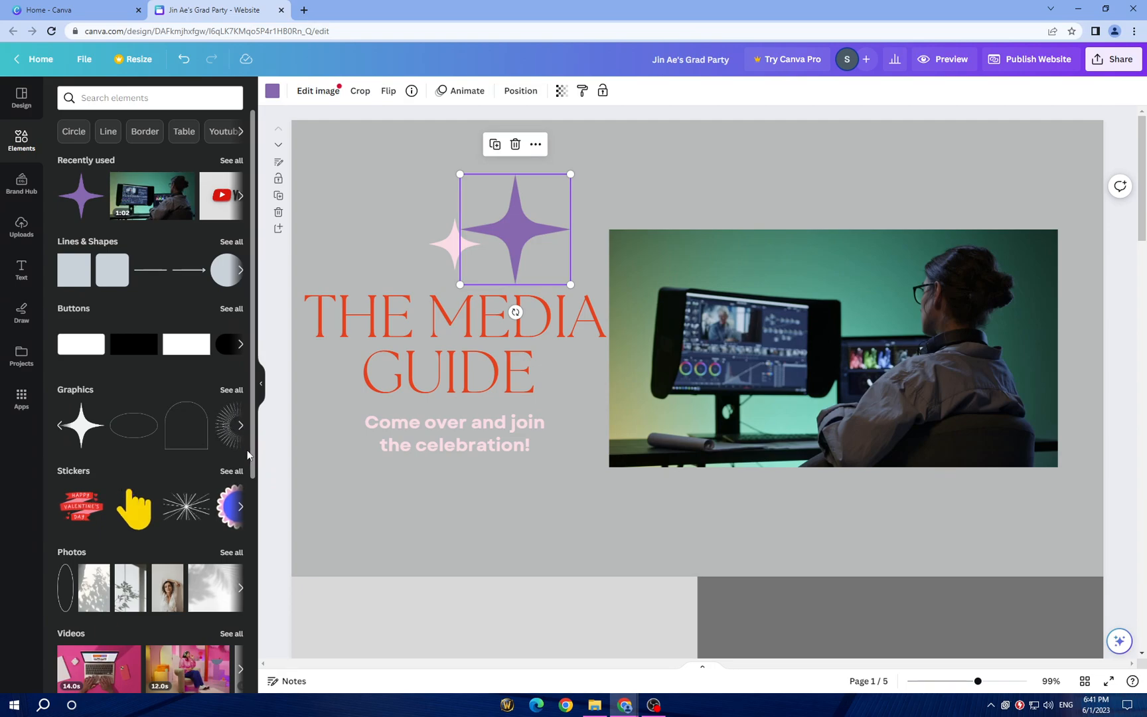
Resize the palm-shadow photo on page two to fit.
{"action": "scroll", "scroll_direction": "down", "scroll_amount": 3}
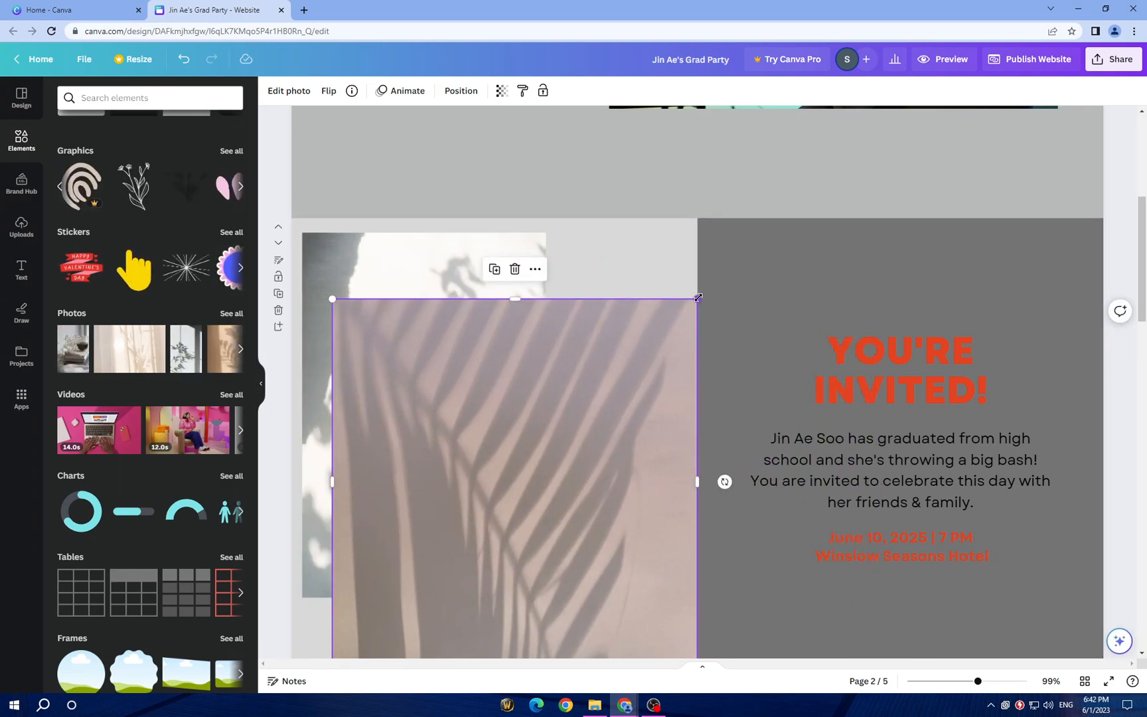
{"action": "left_click_drag", "start_coordinate": [697, 298], "coordinate": [679, 353]}
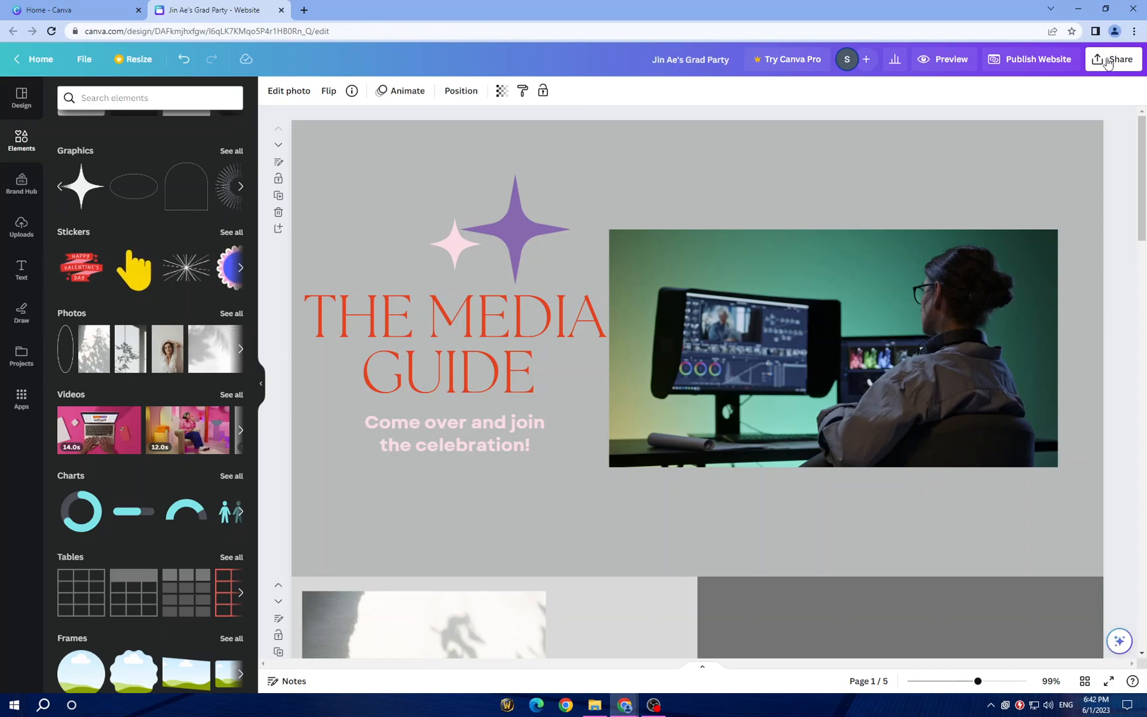
Show download settings for the grad party website, PNG across all five pages.
{"action": "left_click", "coordinate": [1113, 60]}
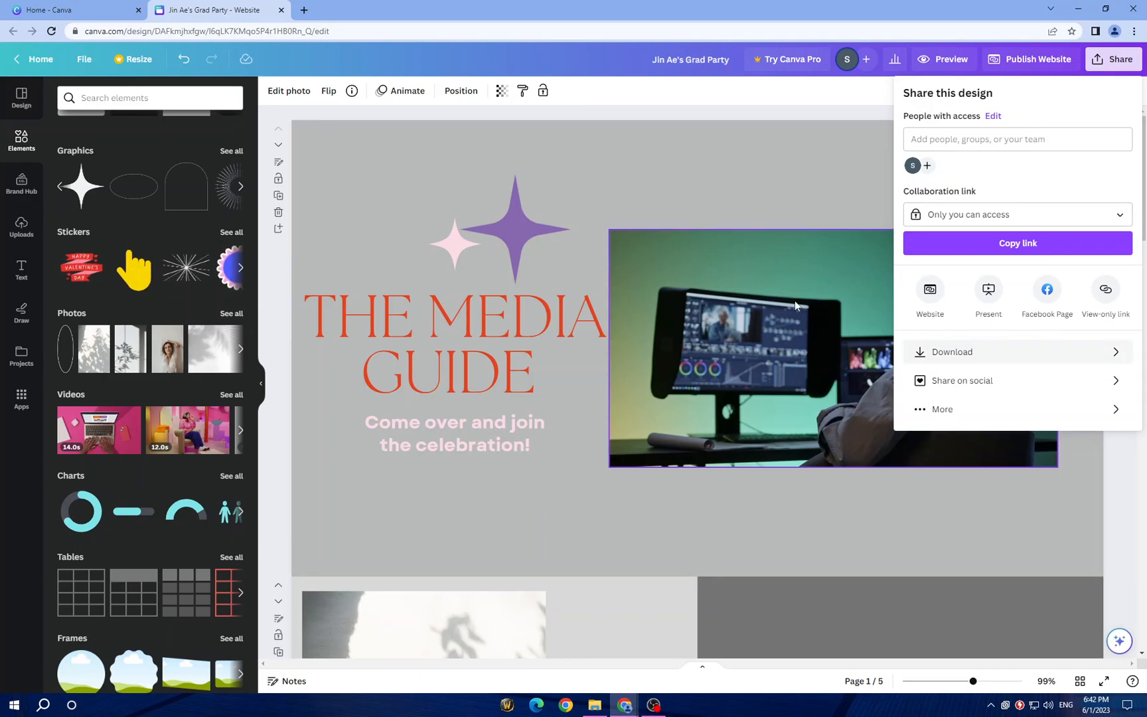
{"action": "mouse_move", "coordinate": [744, 294]}
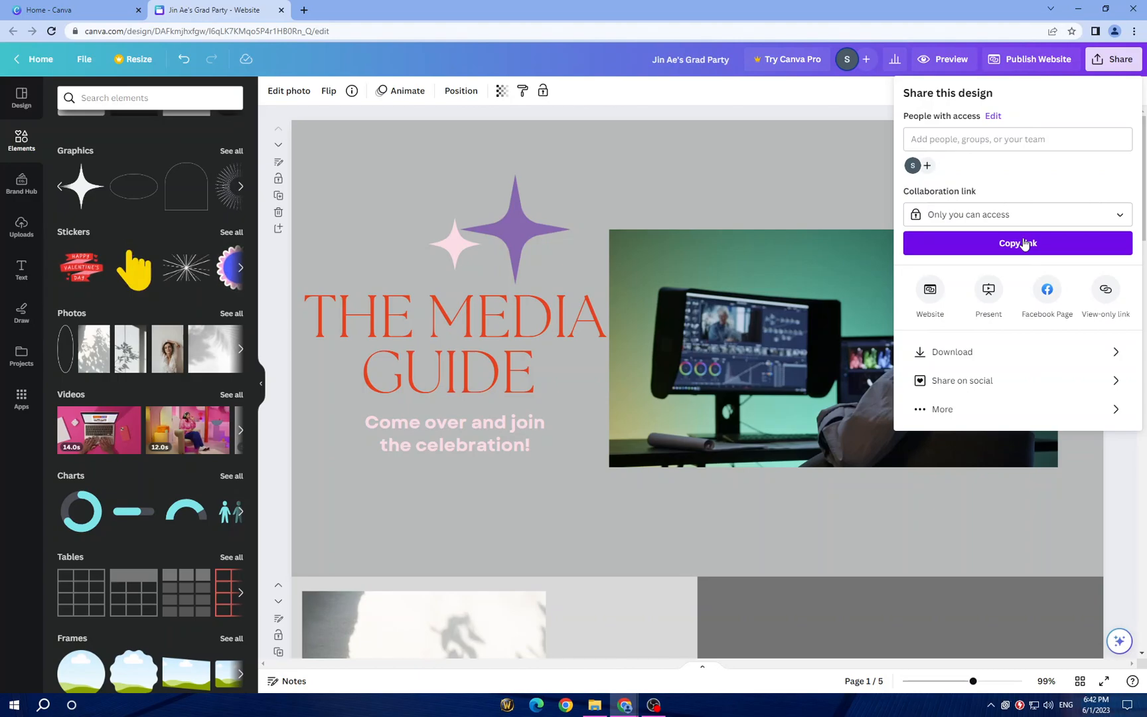
{"action": "left_click", "coordinate": [1017, 243]}
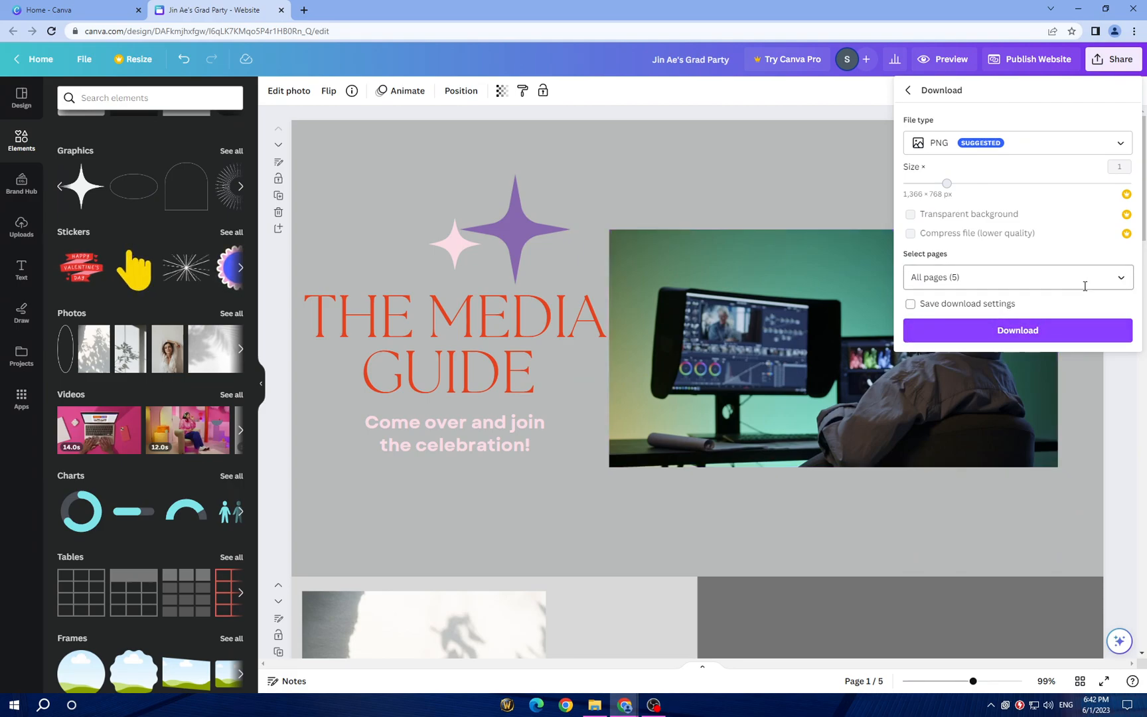
{"action": "left_click", "coordinate": [1014, 277]}
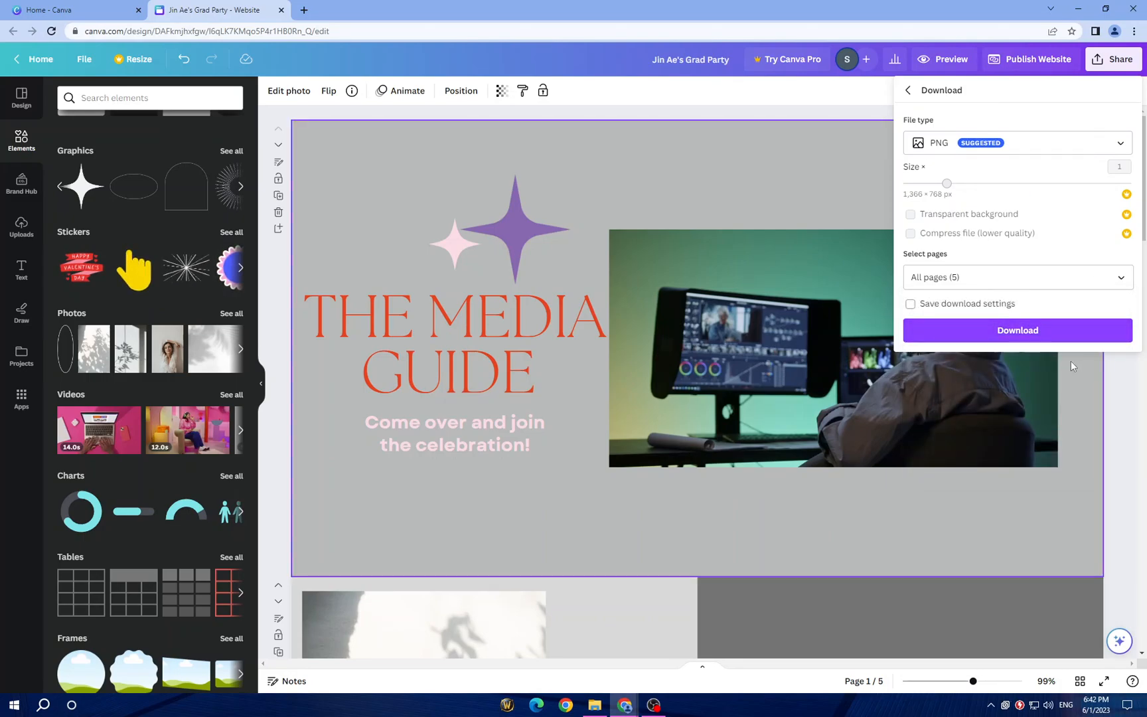
{"action": "mouse_move", "coordinate": [815, 159]}
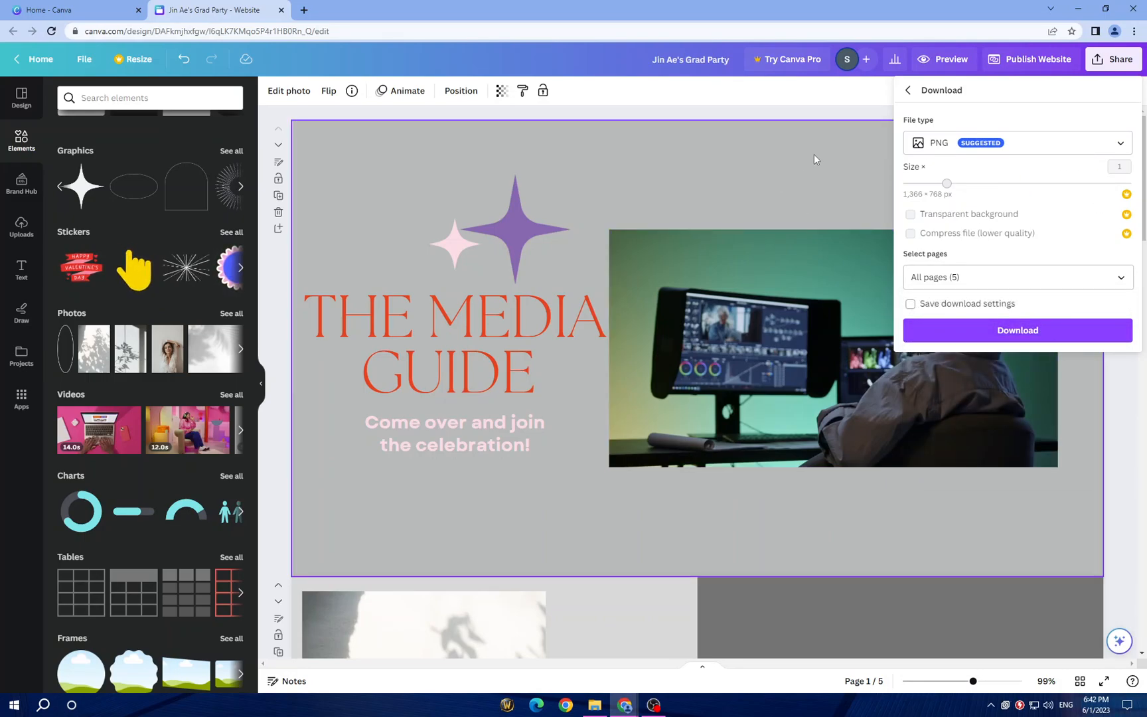